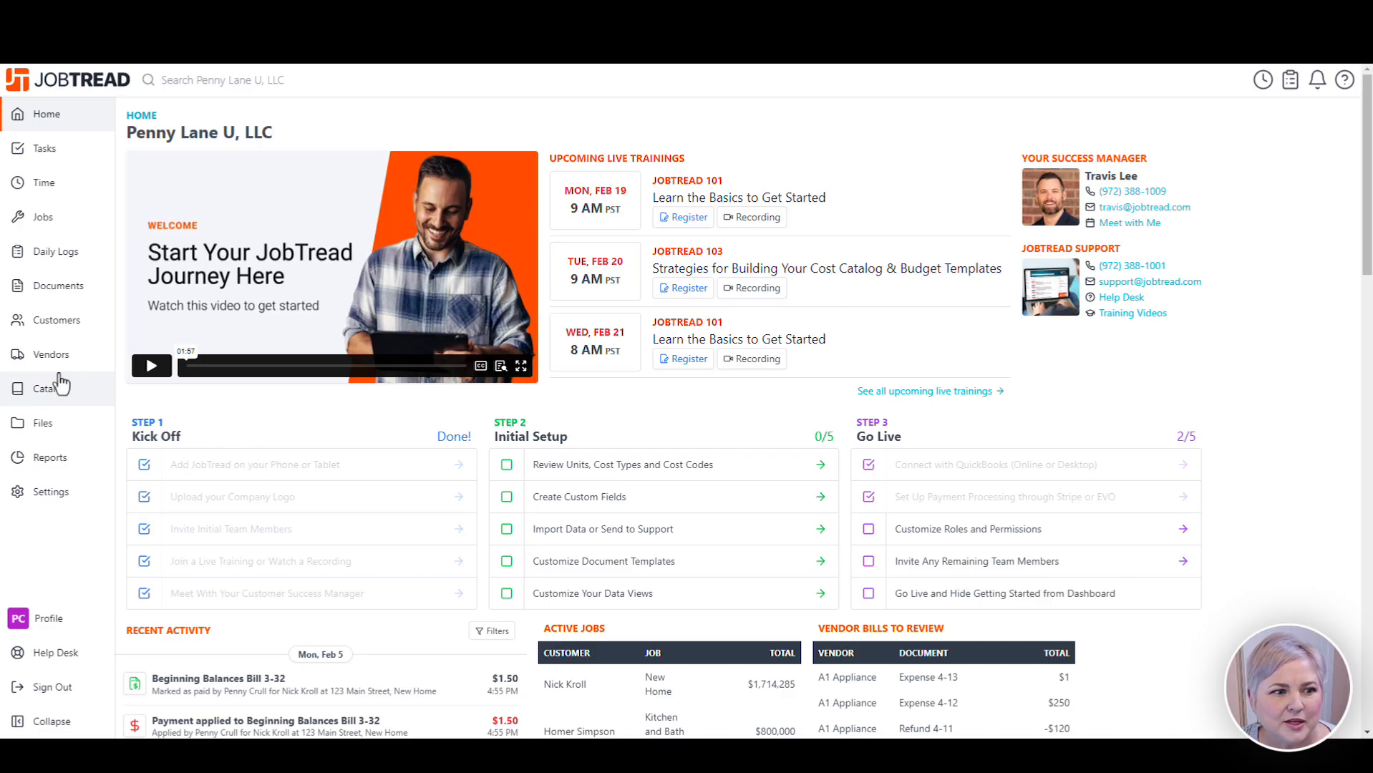
- Open the 06.2 Framing Materials cost item from the Catalog's cost items list
left_click(44, 388)
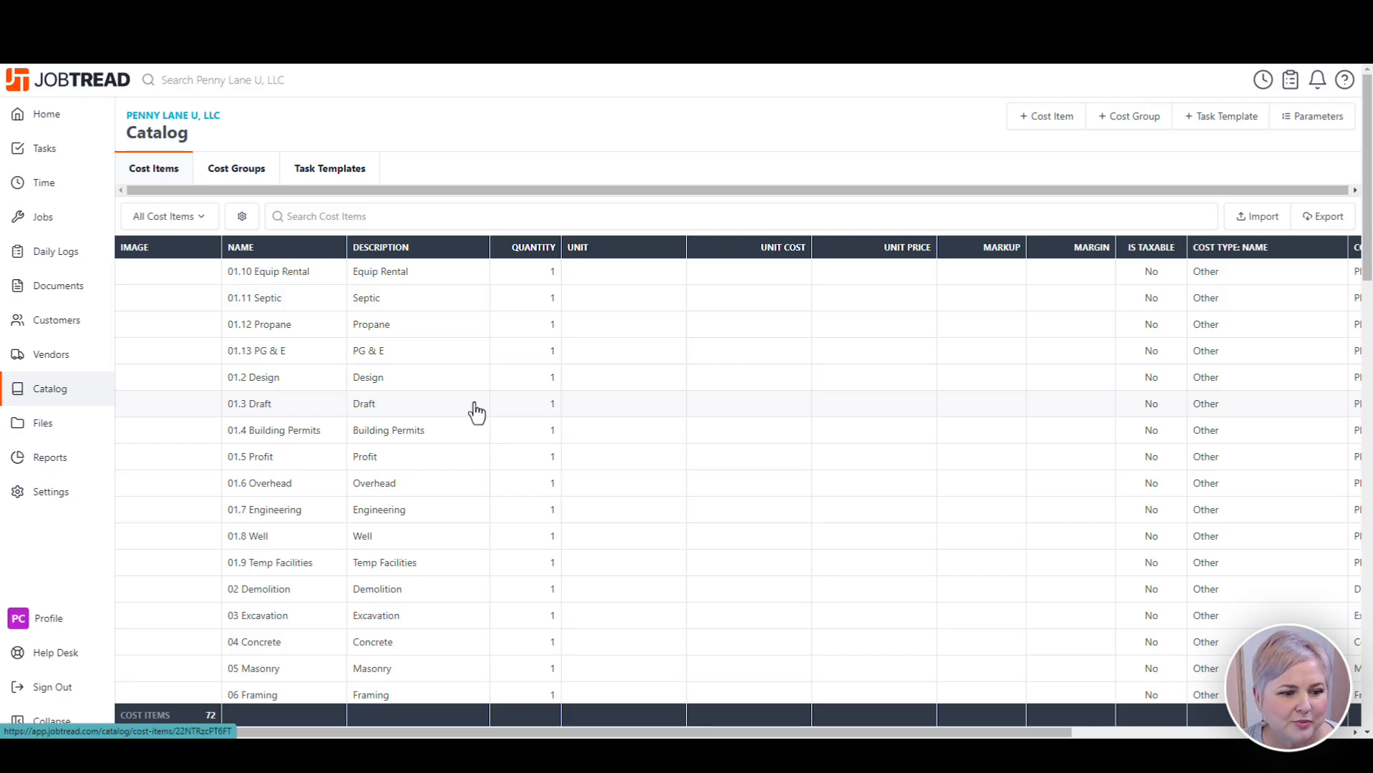
scroll("down", 3)
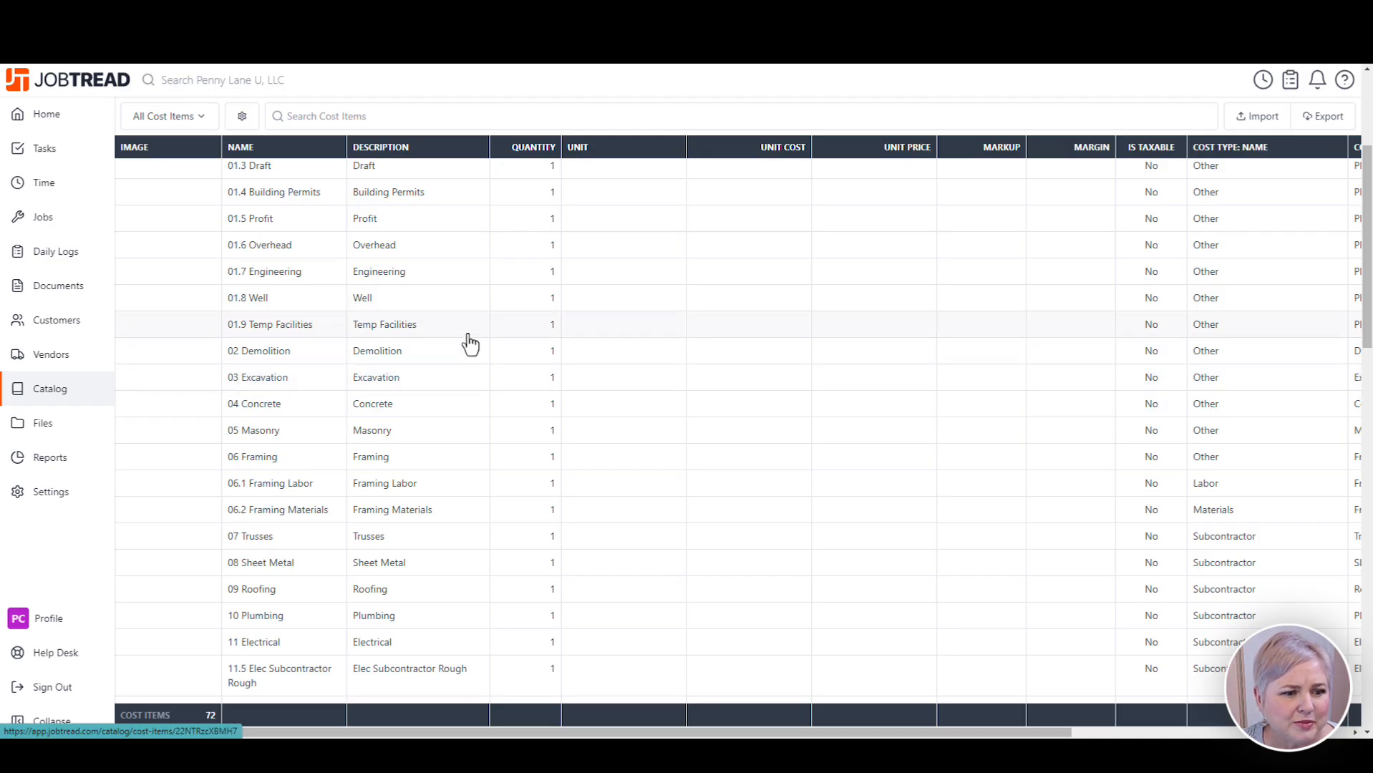
left_click(277, 510)
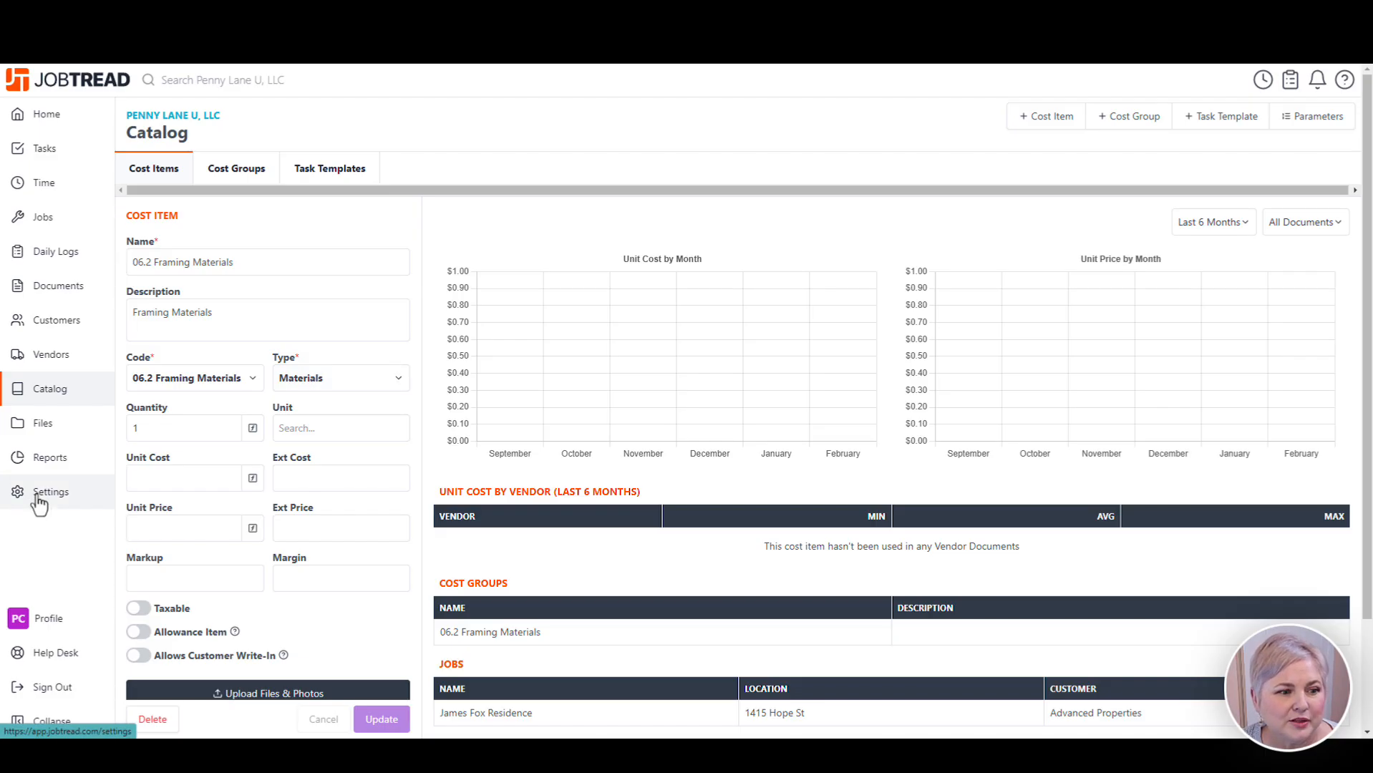
- Review Job Costing units and Labor, Materials, Other, Subcontractor cost types, then return to General
left_click(50, 491)
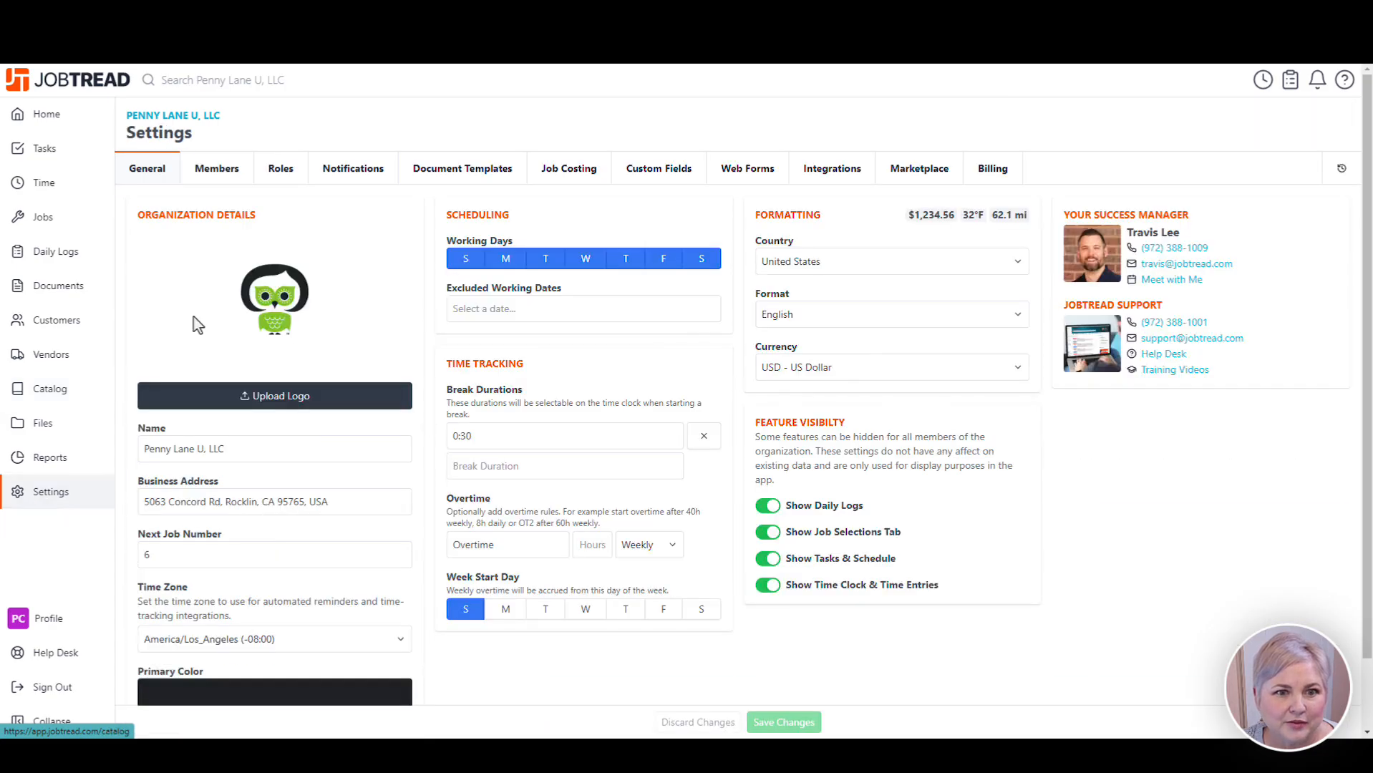
left_click(568, 168)
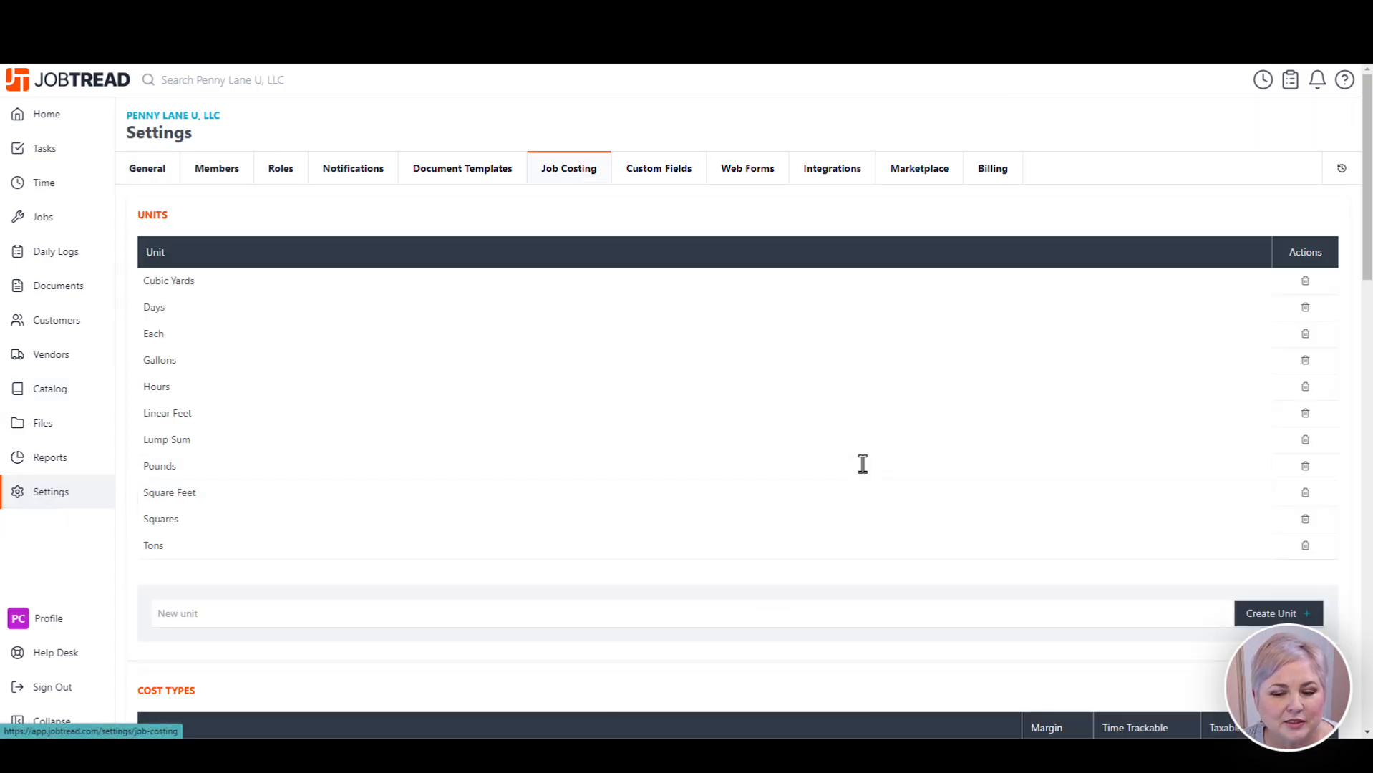
scroll("down", 3)
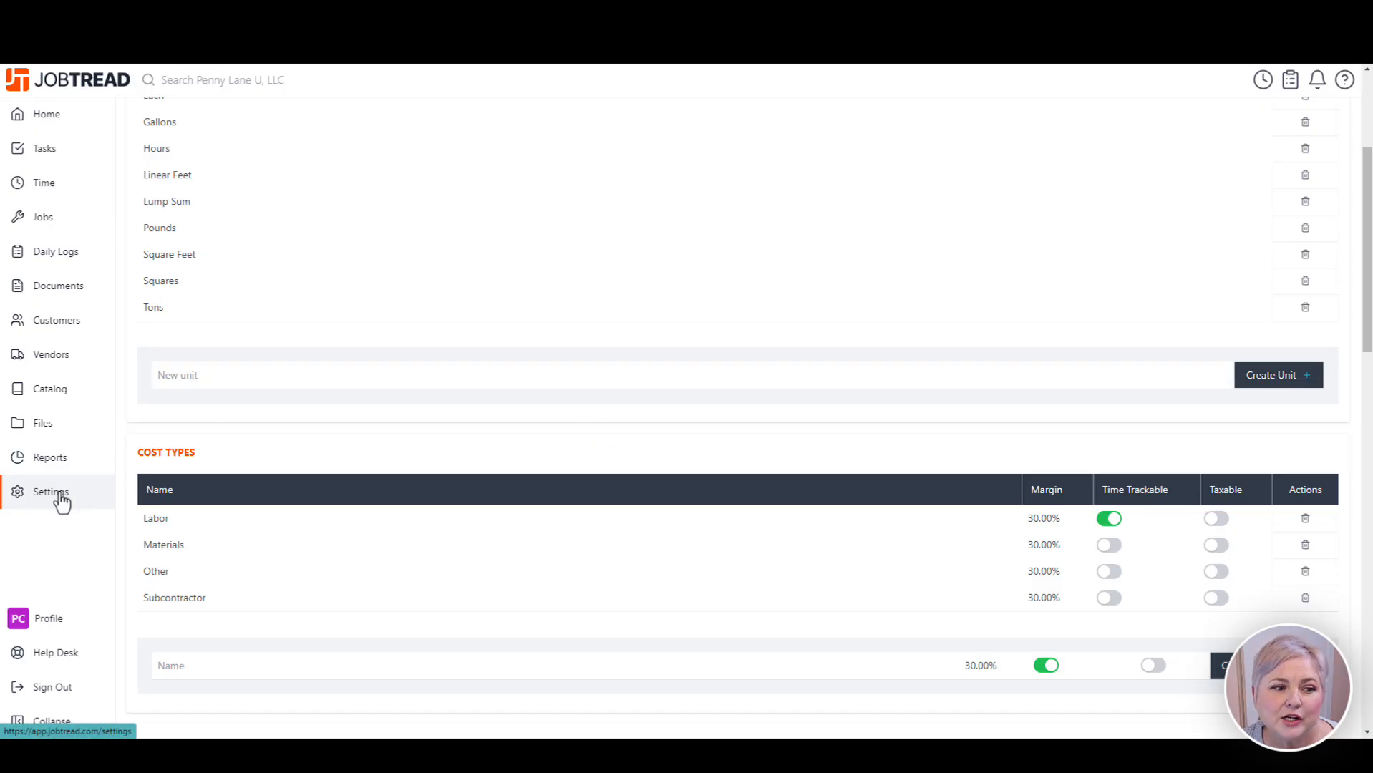
left_click(50, 491)
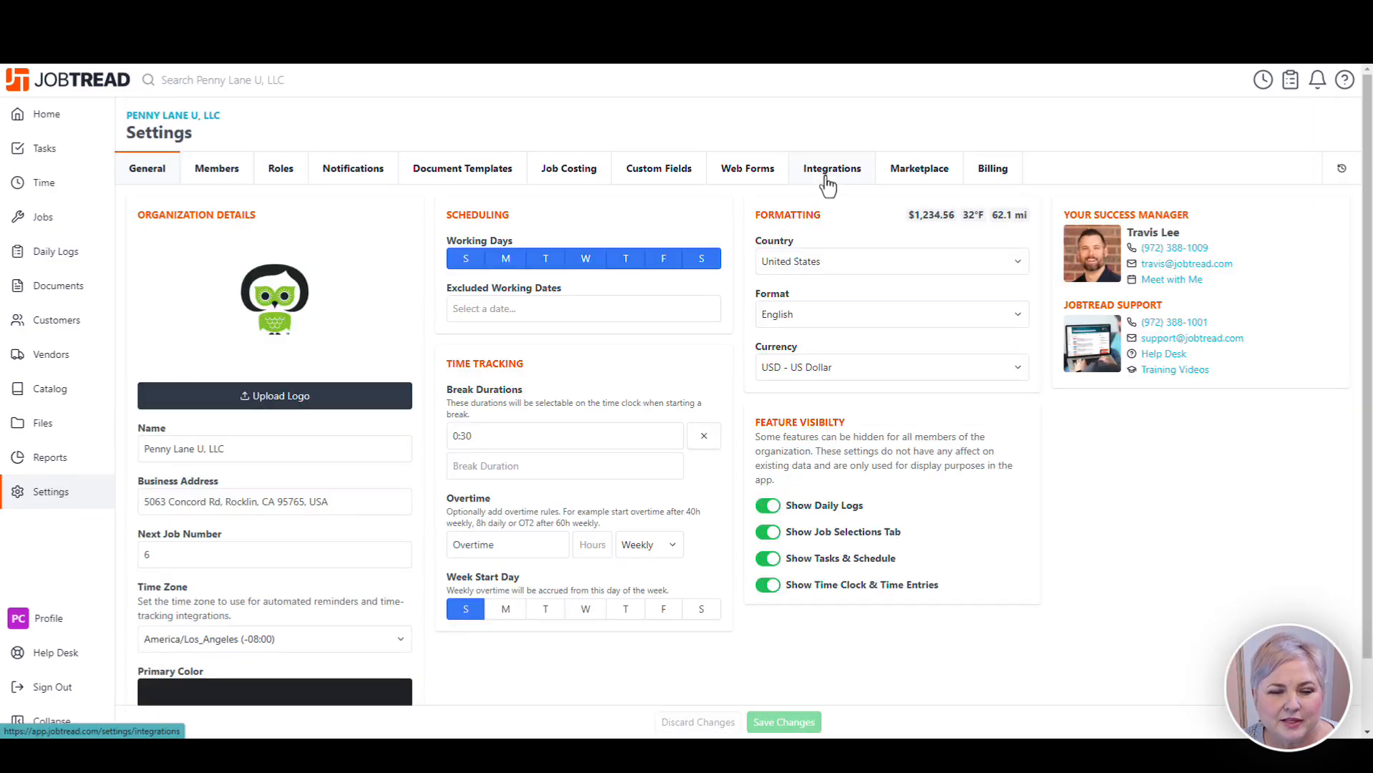
- Browse the QuickBooks Online Products/Services Mapping table pairing cost codes with QuickBooks items
left_click(830, 168)
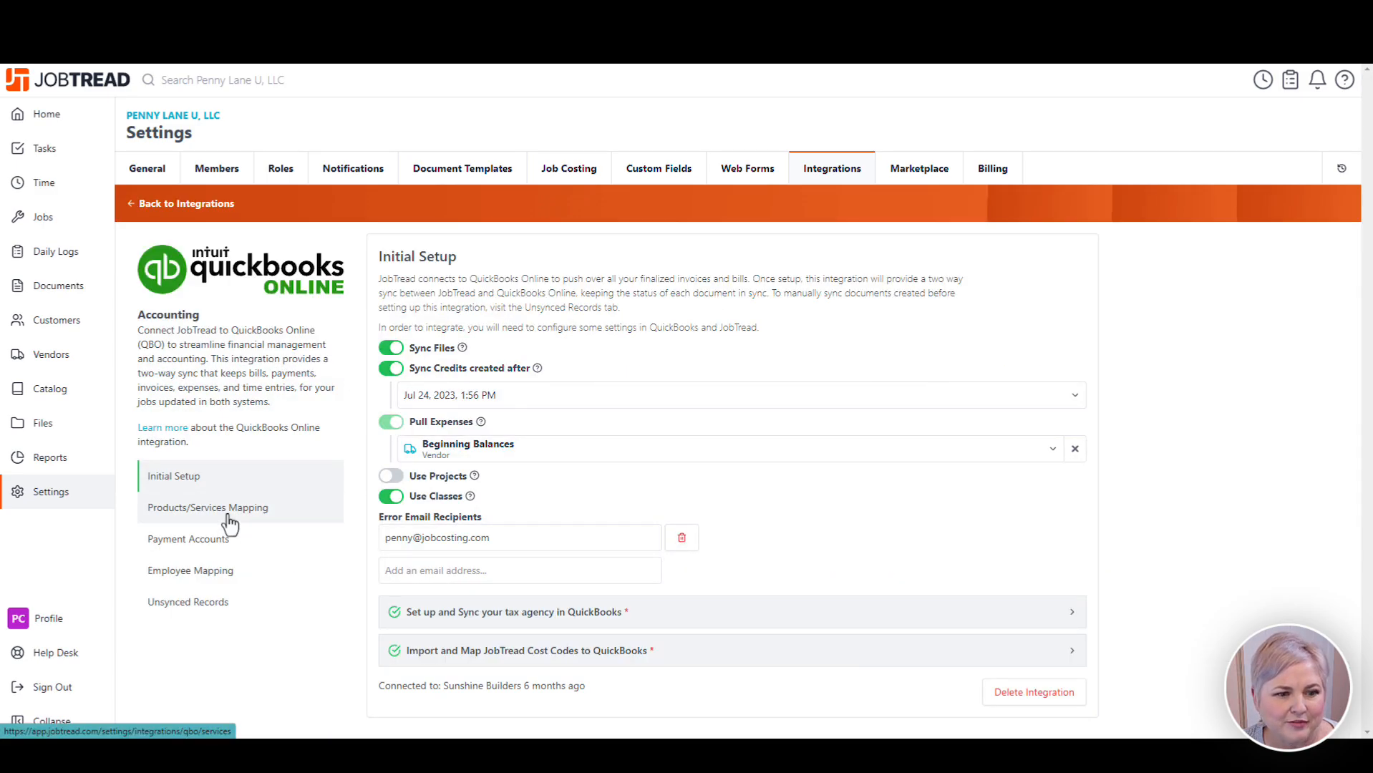
left_click(208, 507)
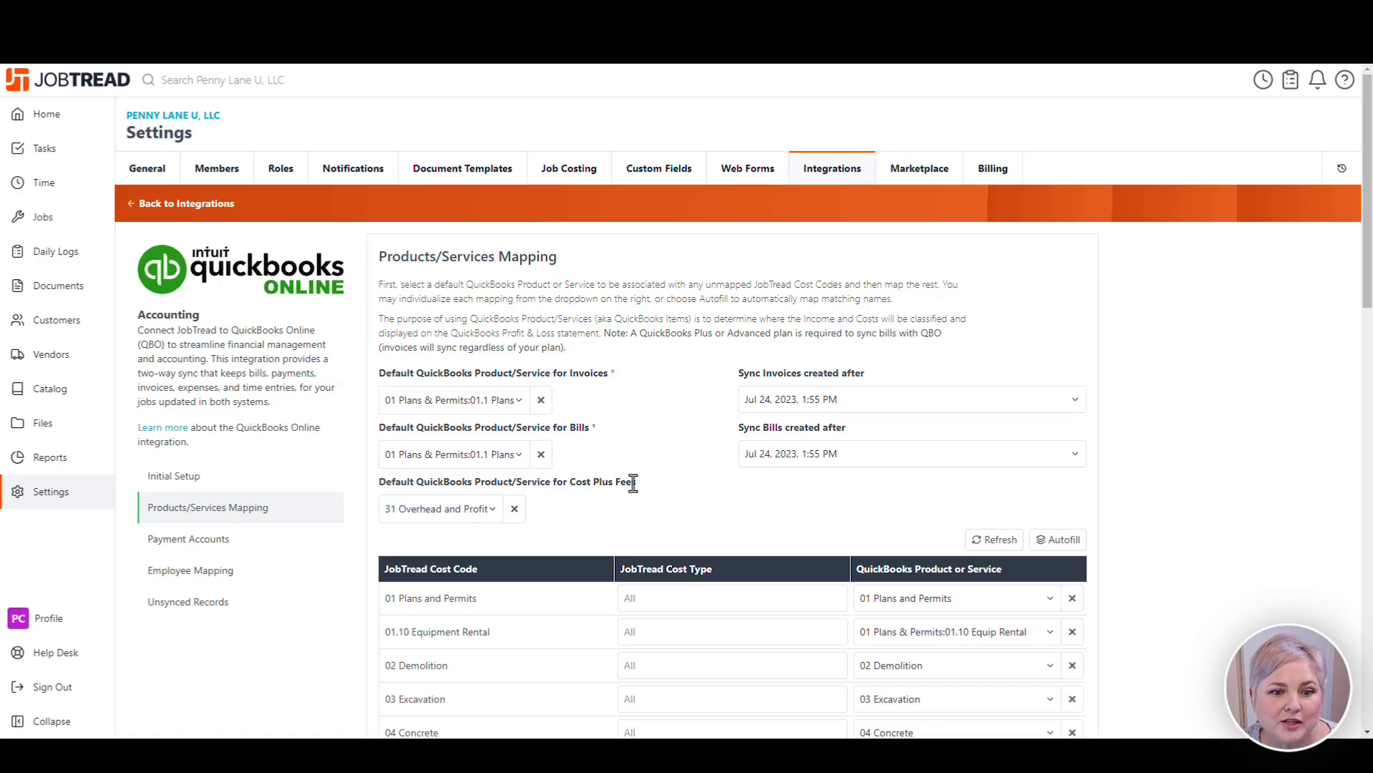
double_click(602, 482)
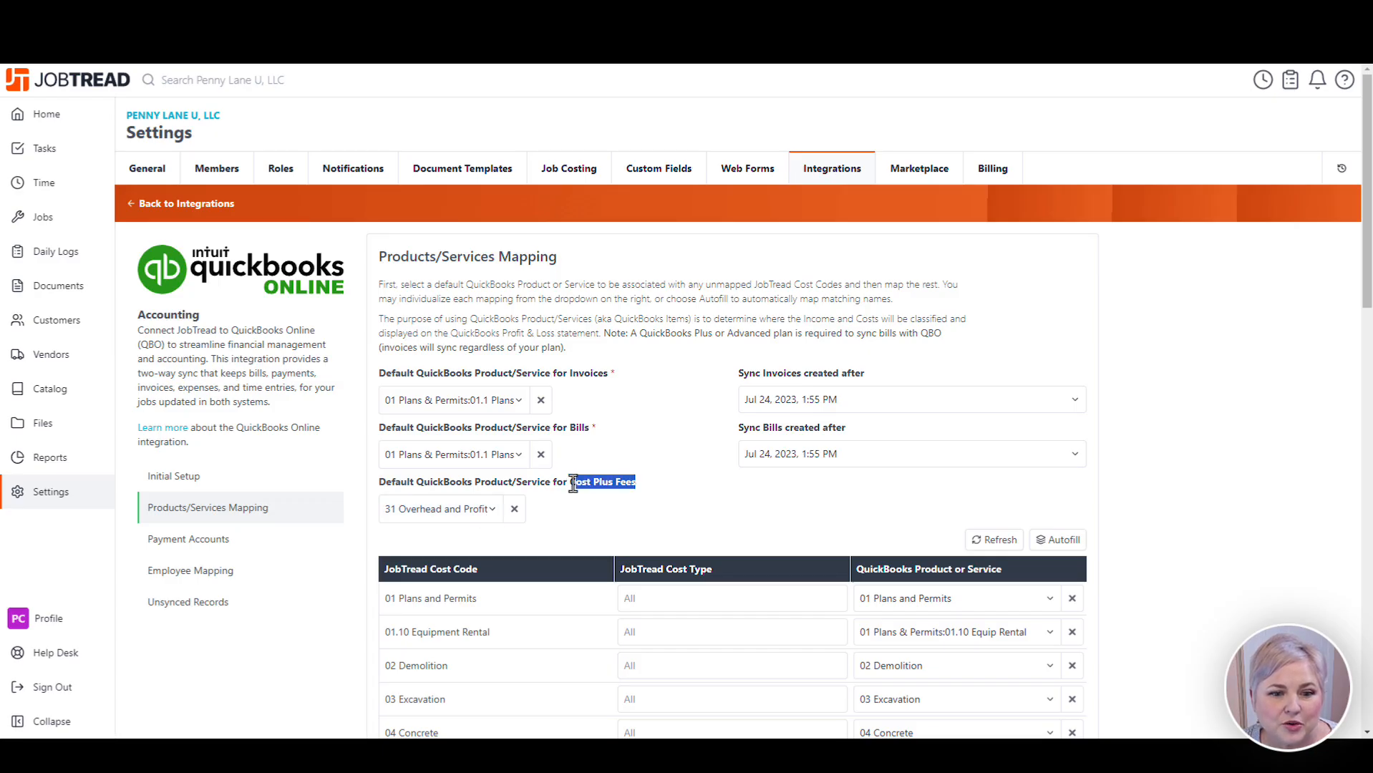
scroll("down", 3)
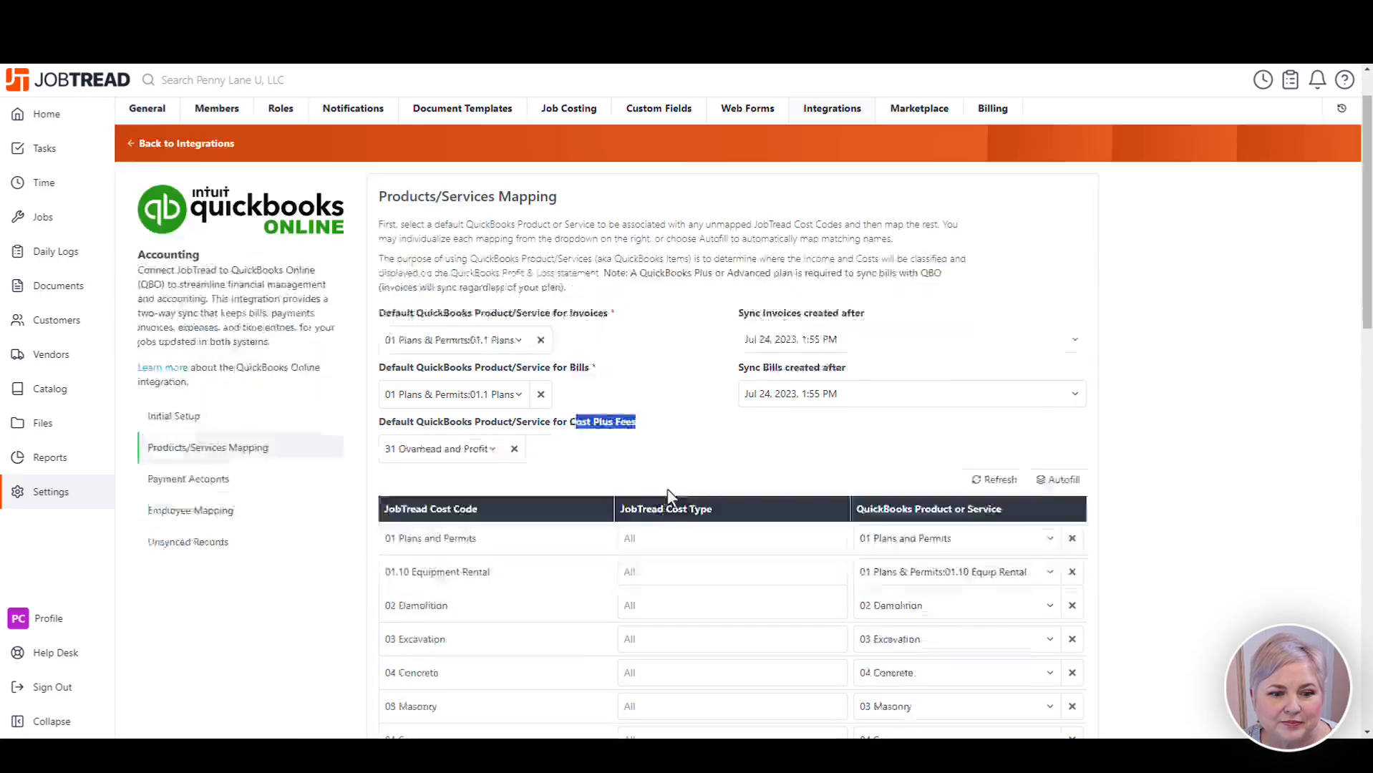
scroll("down", 3)
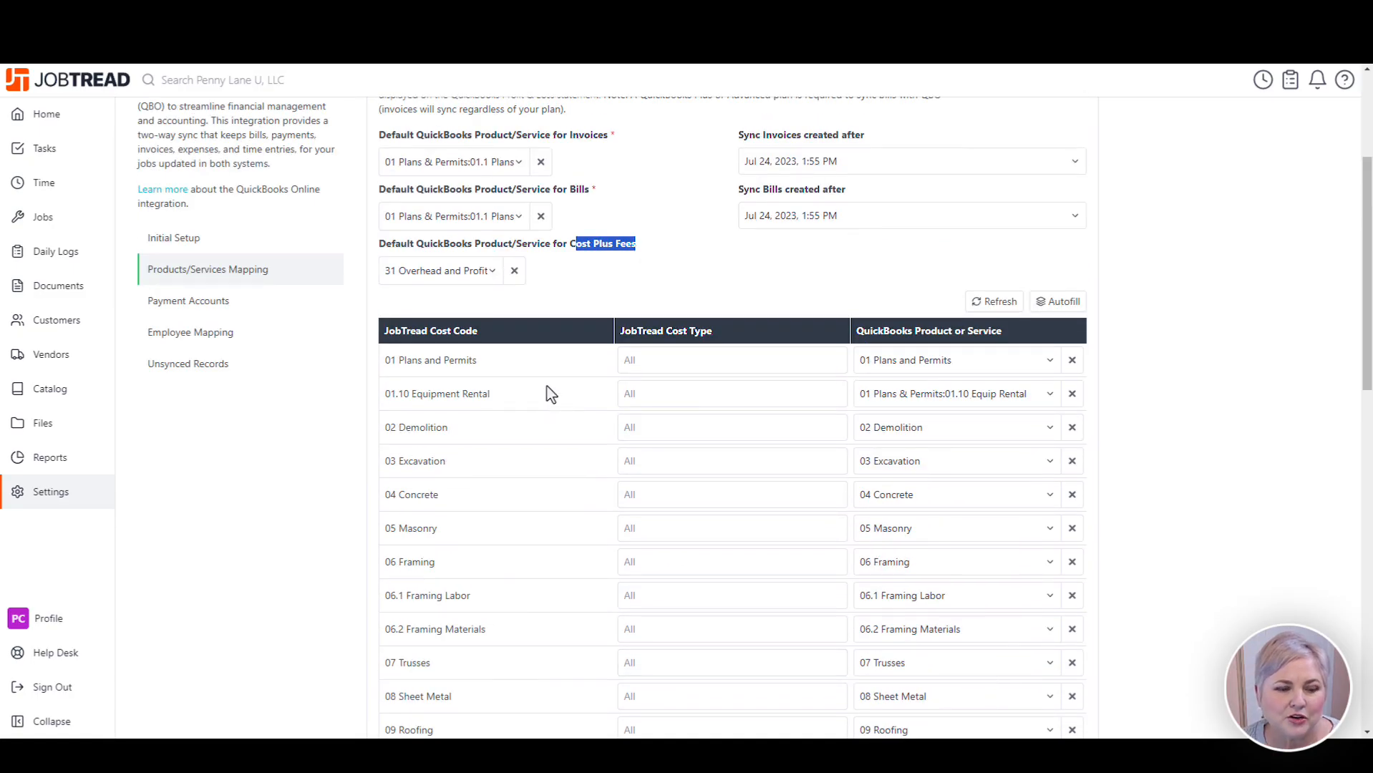
mouse_move(676, 361)
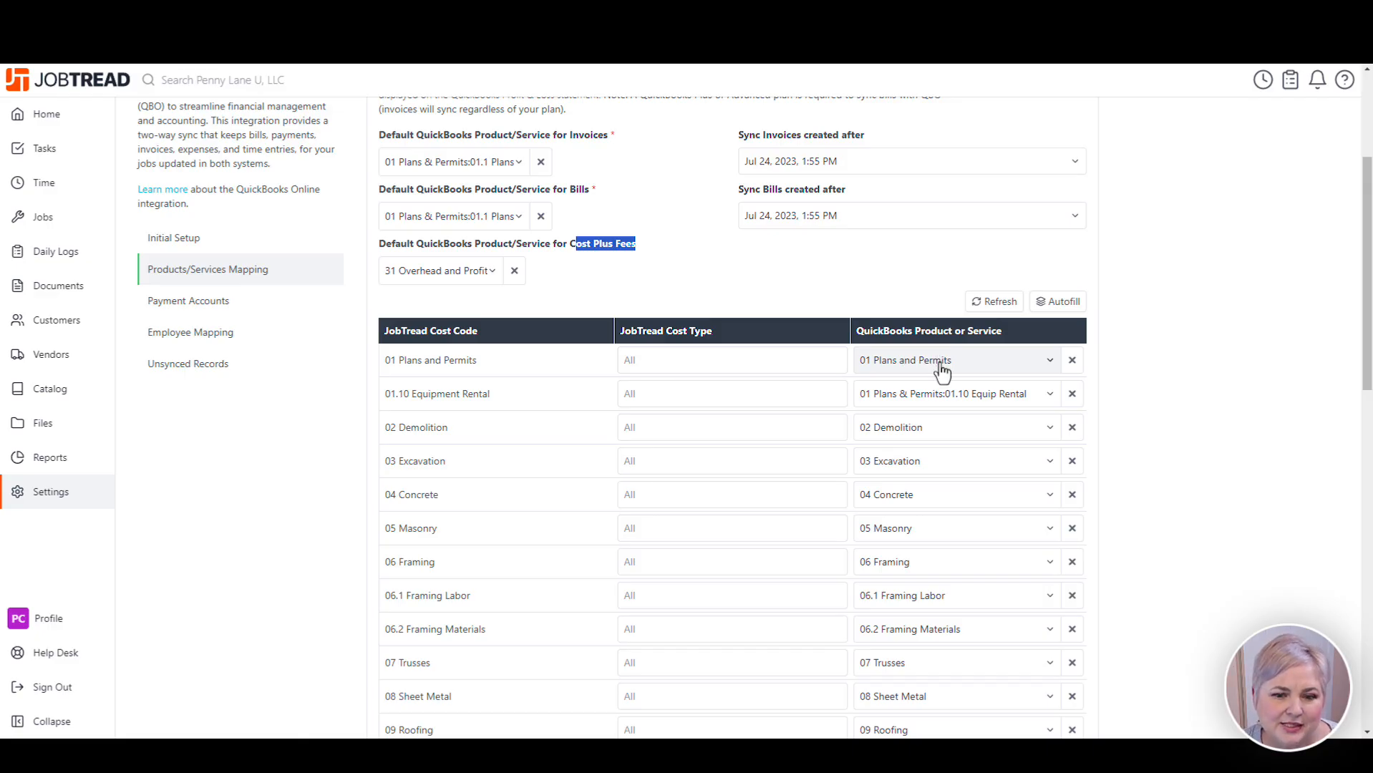
mouse_move(576, 621)
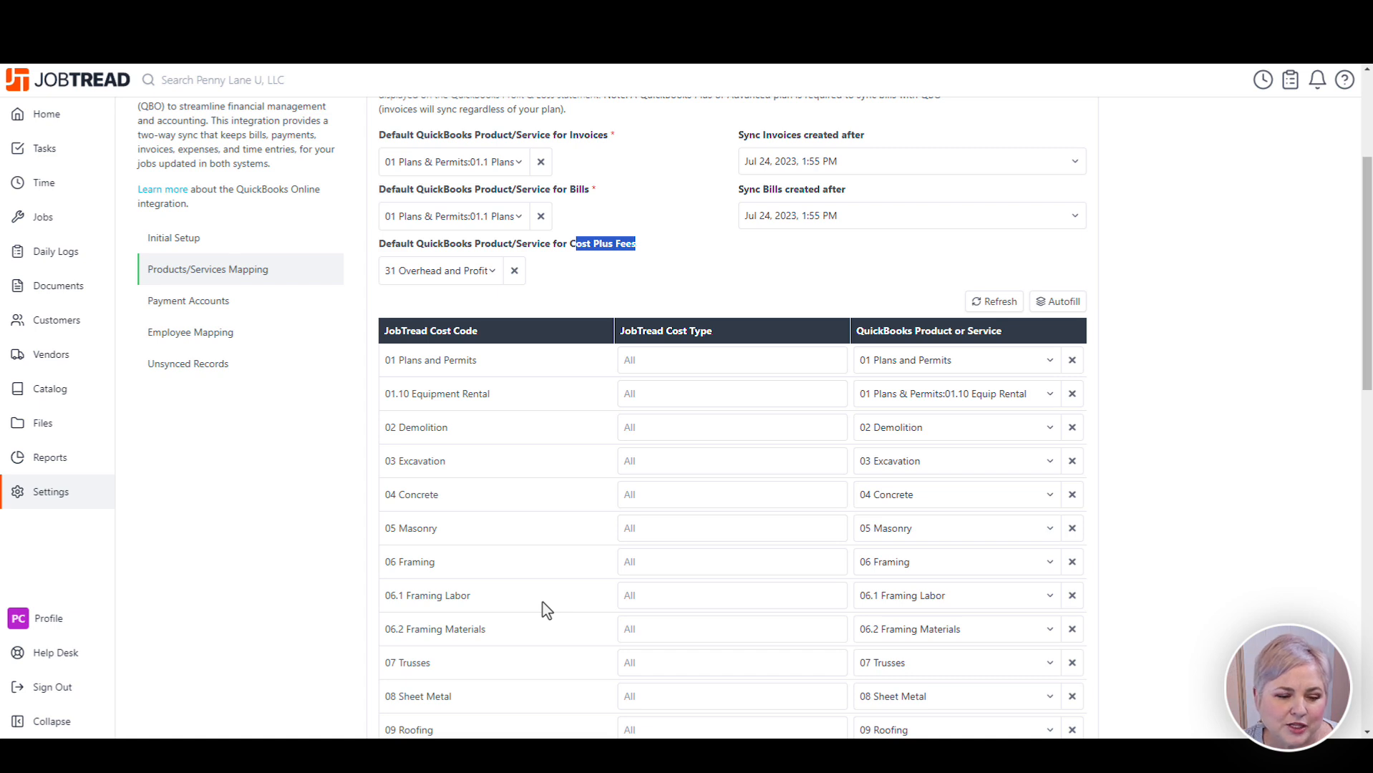
mouse_move(961, 604)
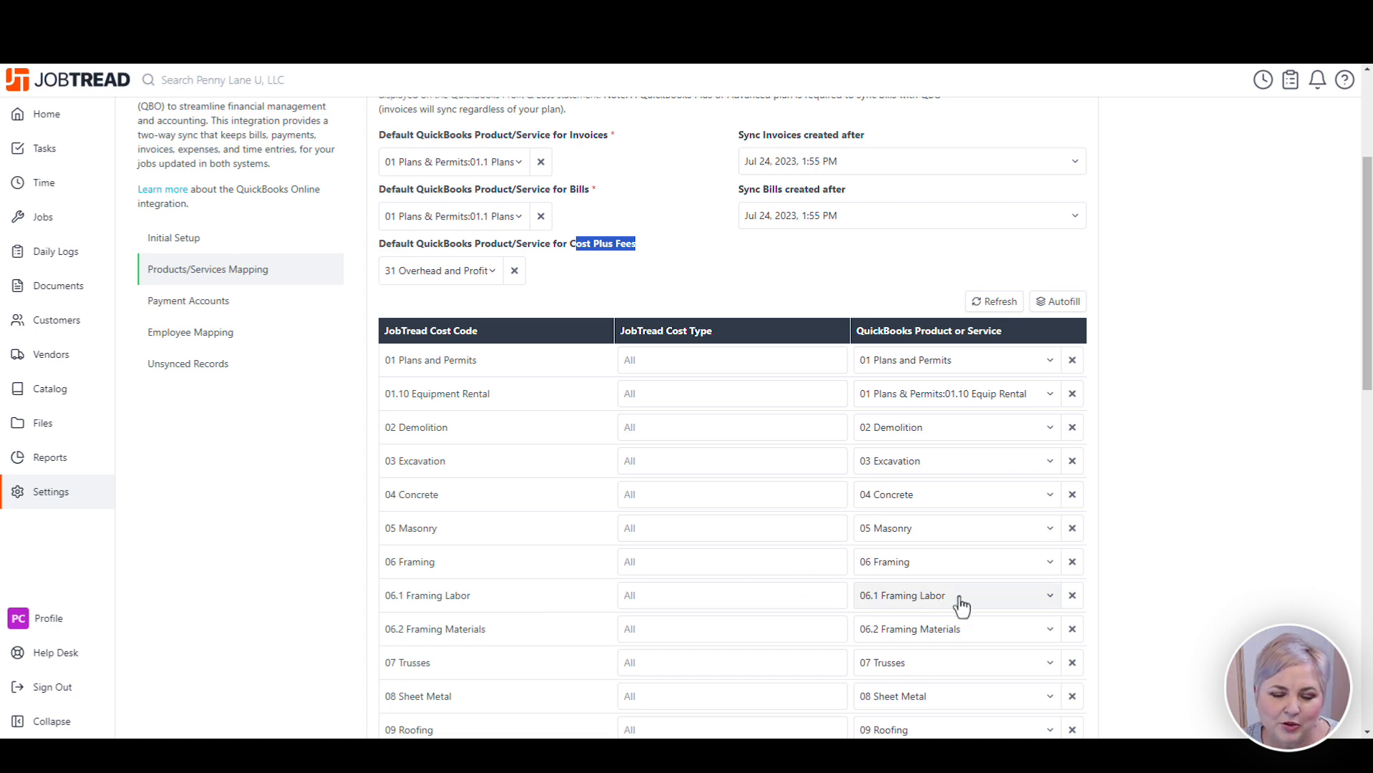
mouse_move(963, 600)
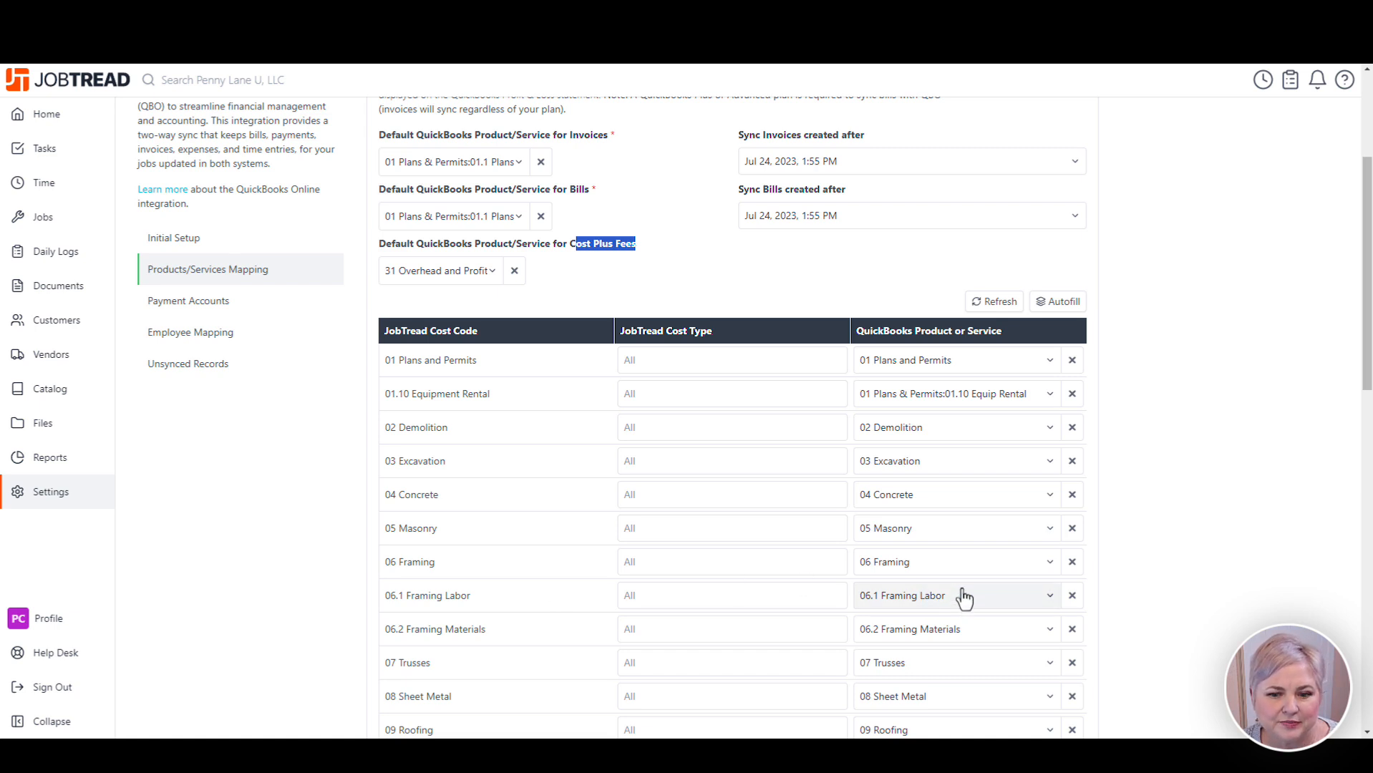
scroll("down", 3)
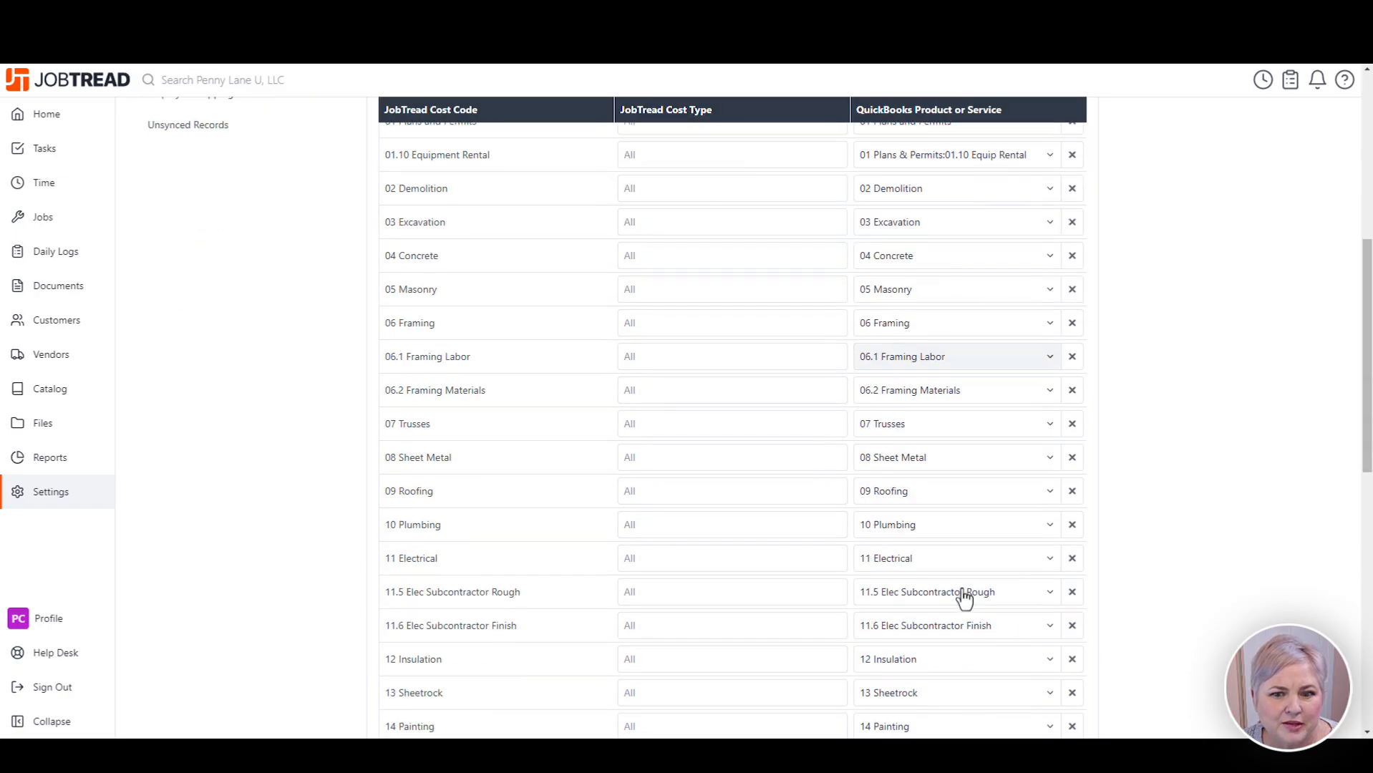
- Split 06 Framing into separate Labor and Materials cost type rows
left_click(730, 322)
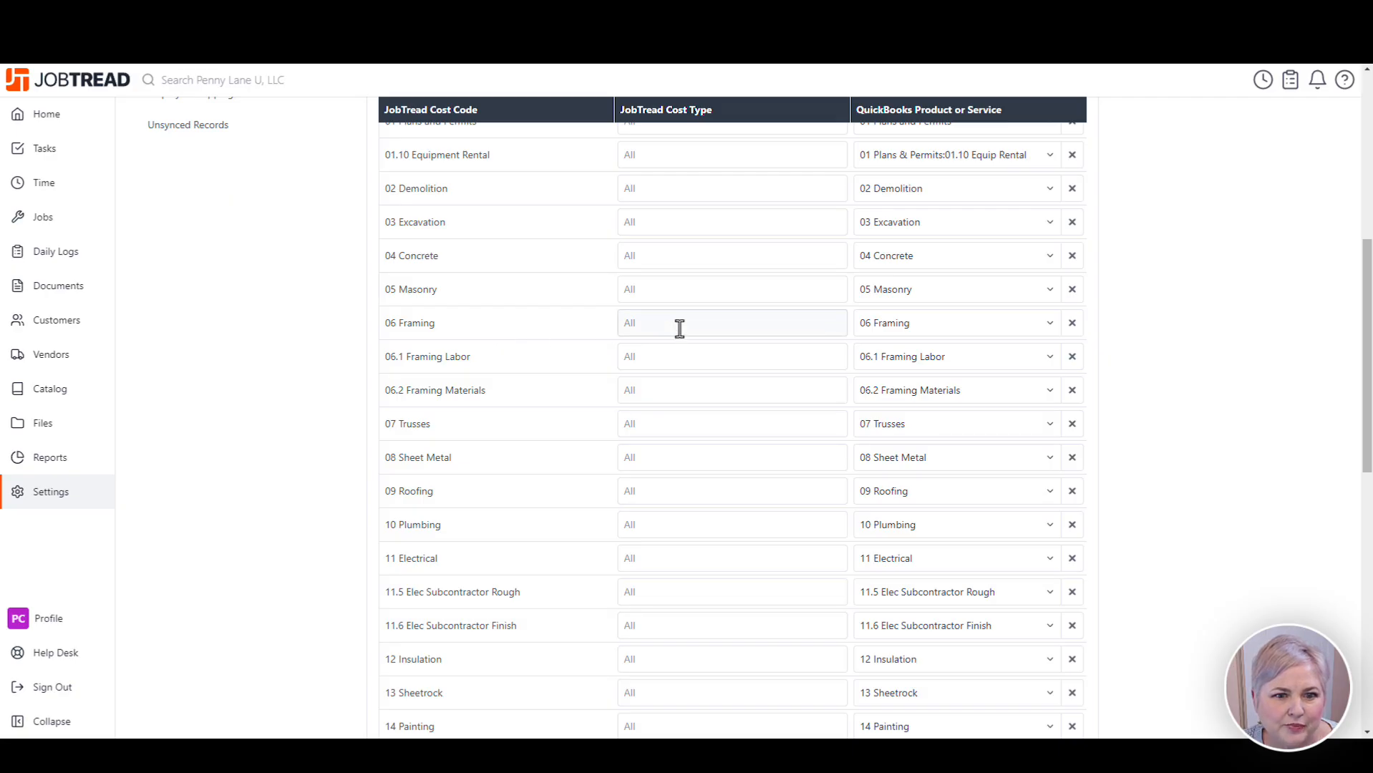
left_click(731, 322)
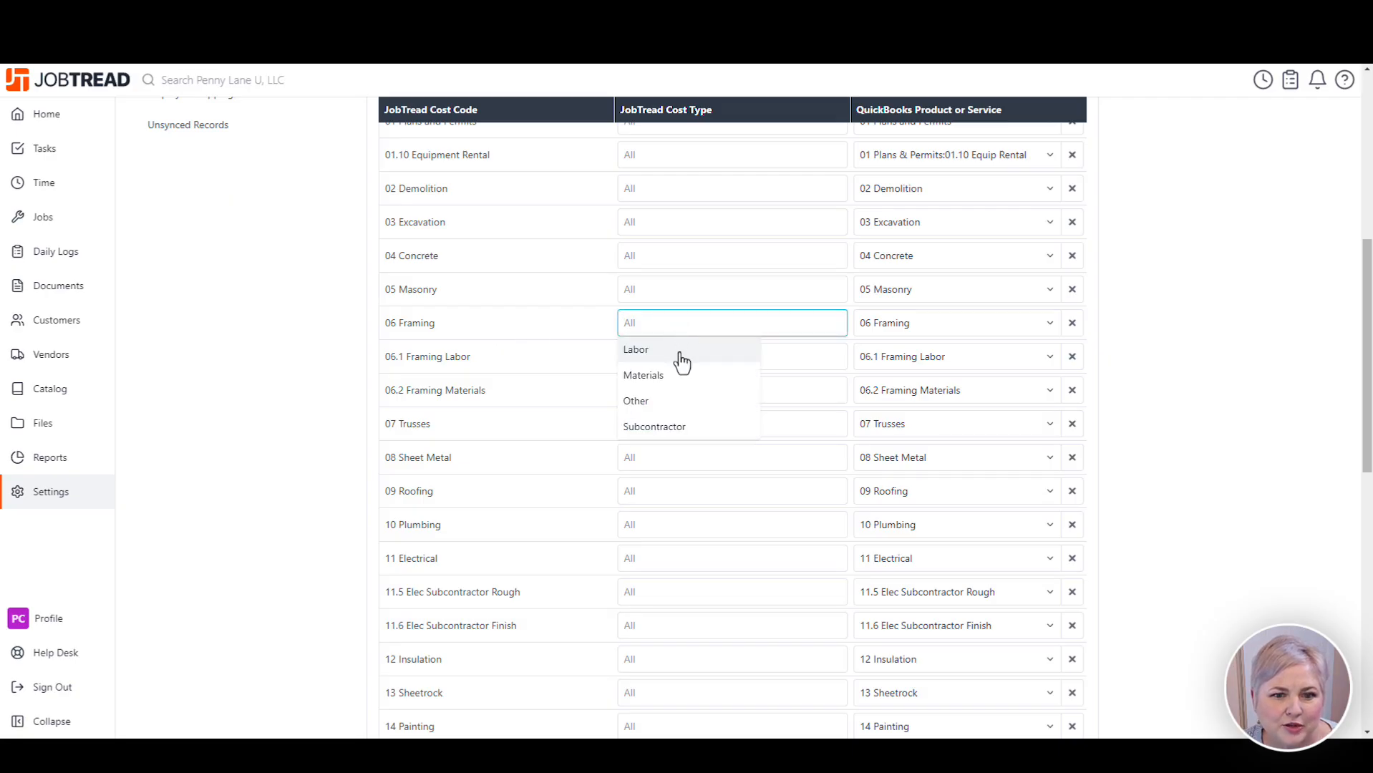
left_click(636, 349)
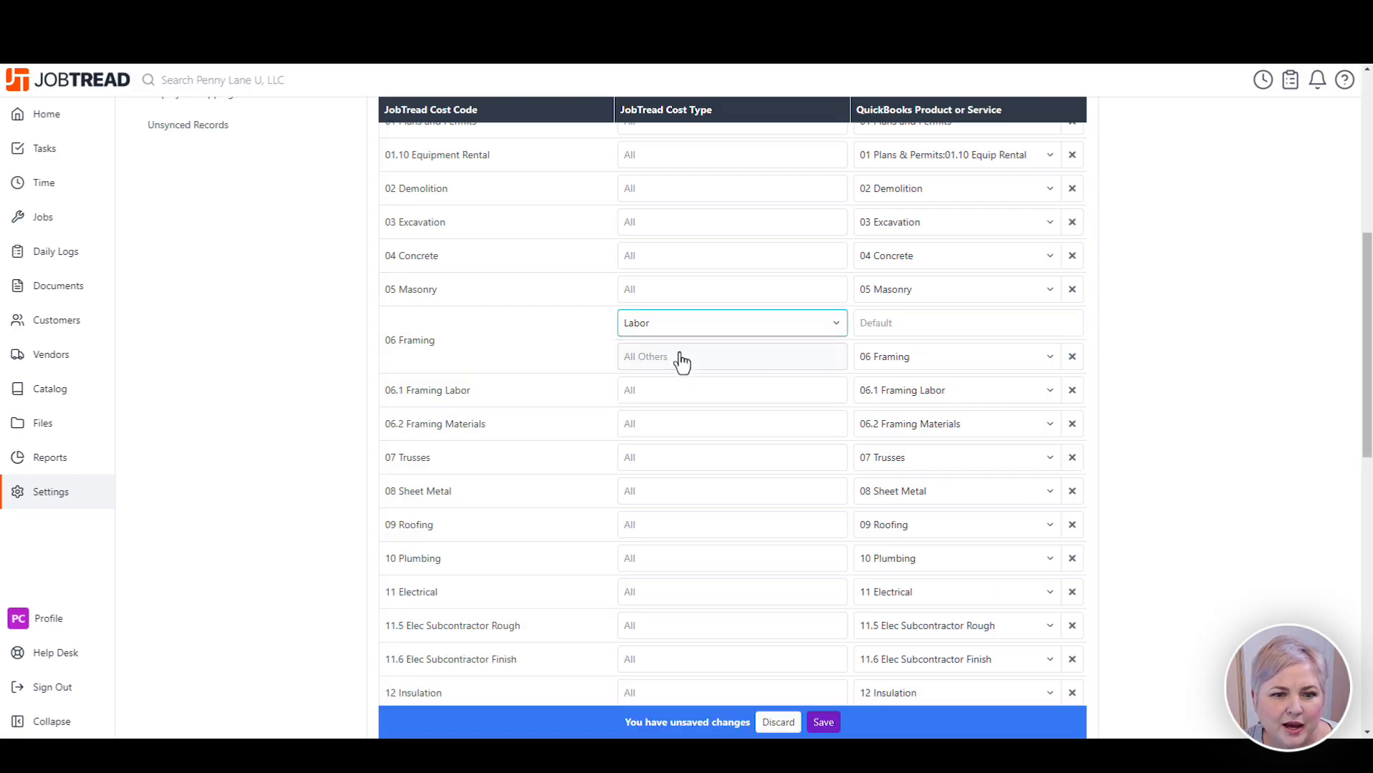
left_click(732, 357)
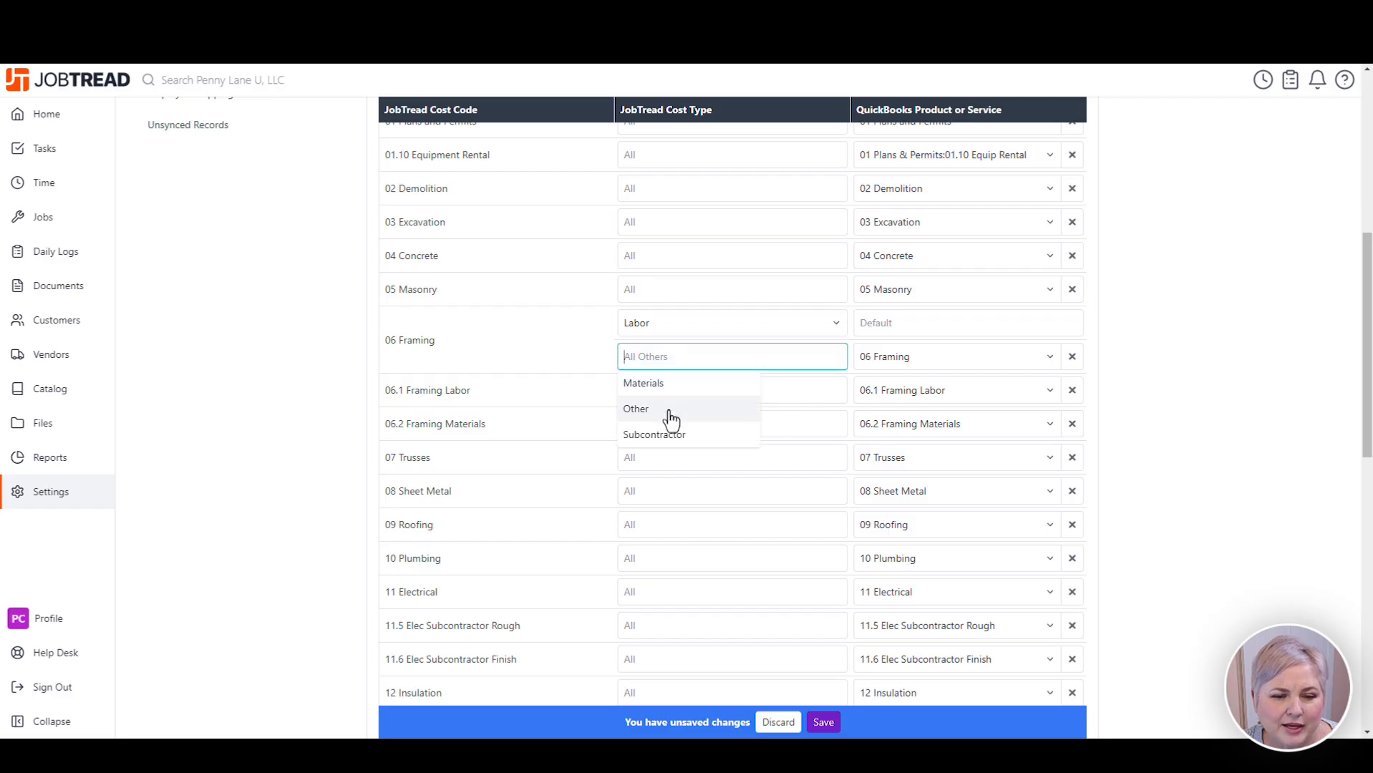
left_click(636, 408)
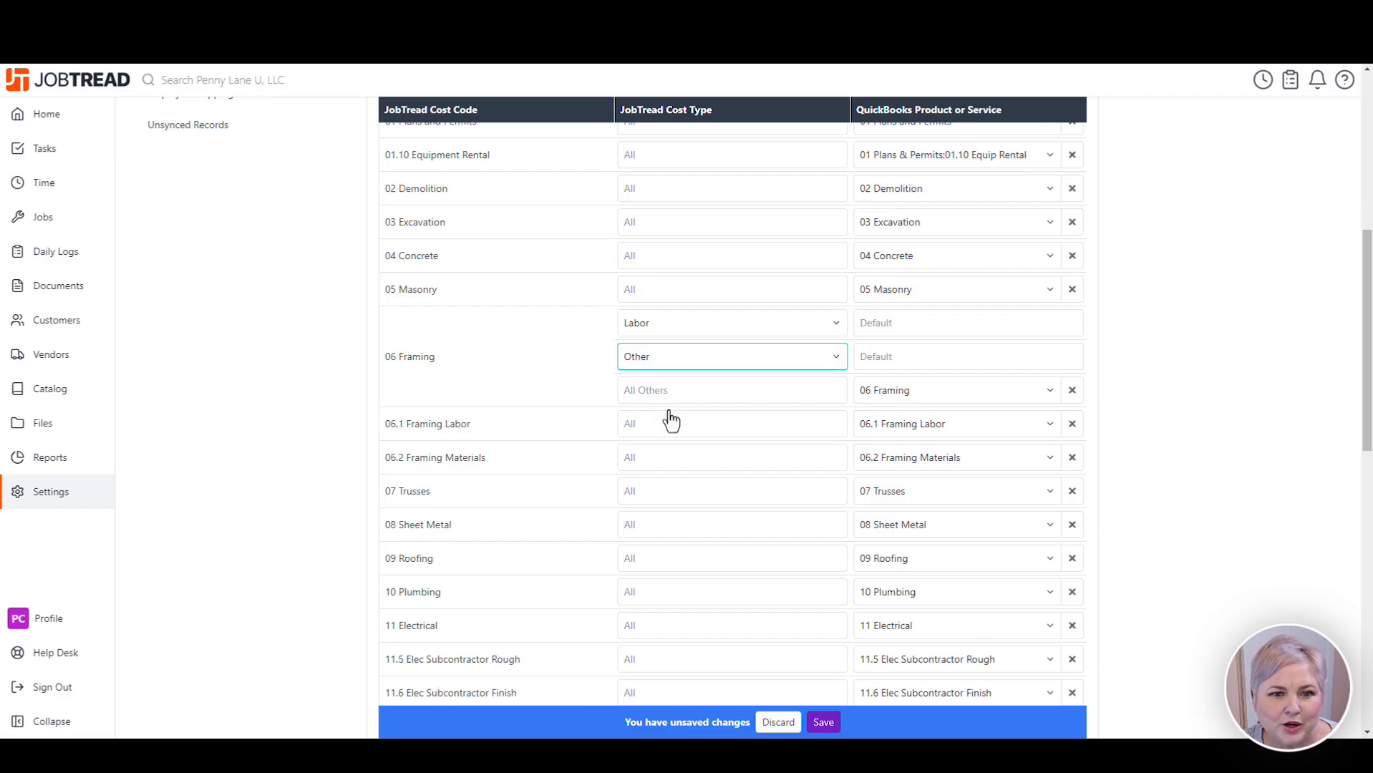
left_click(731, 357)
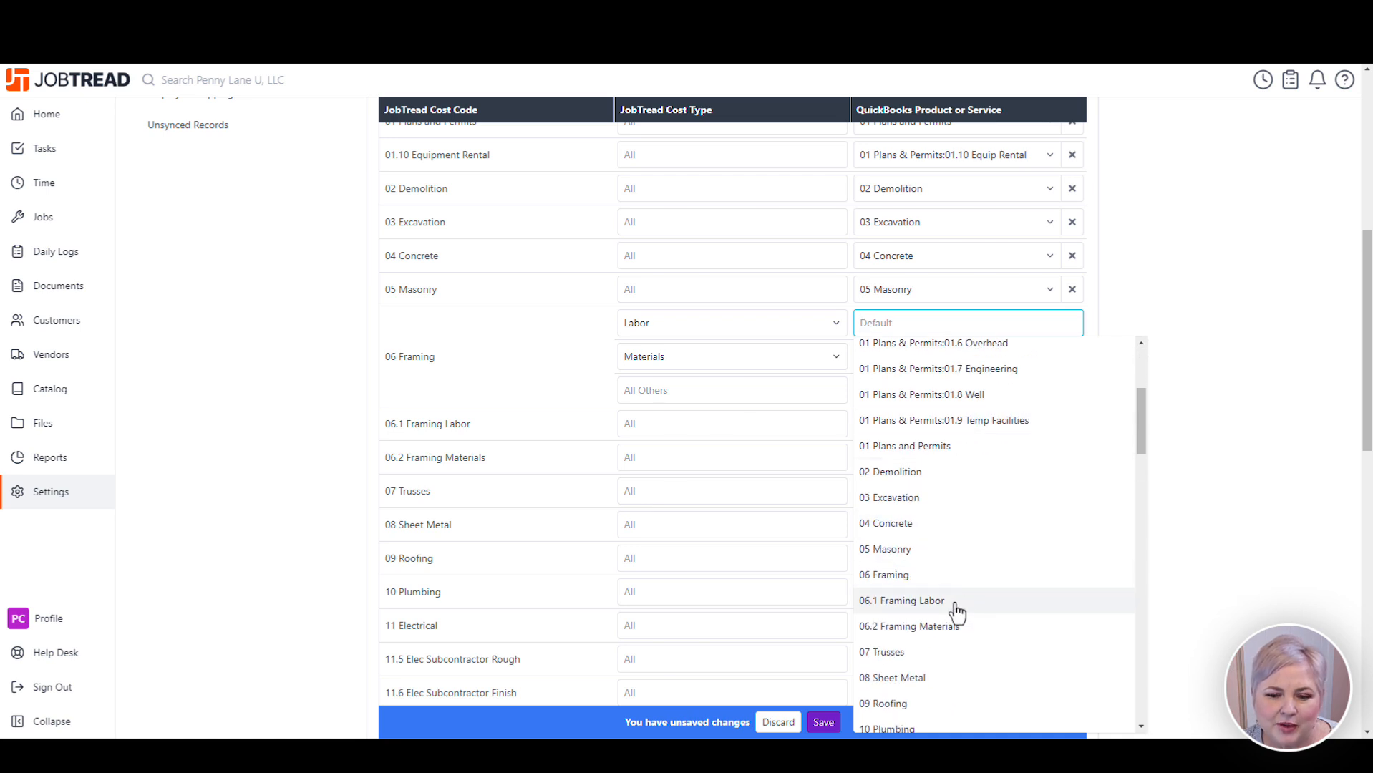
- Map framing Labor to 06.1 Framing Labor and search '06.' for 06.2 Framing Materials
left_click(901, 600)
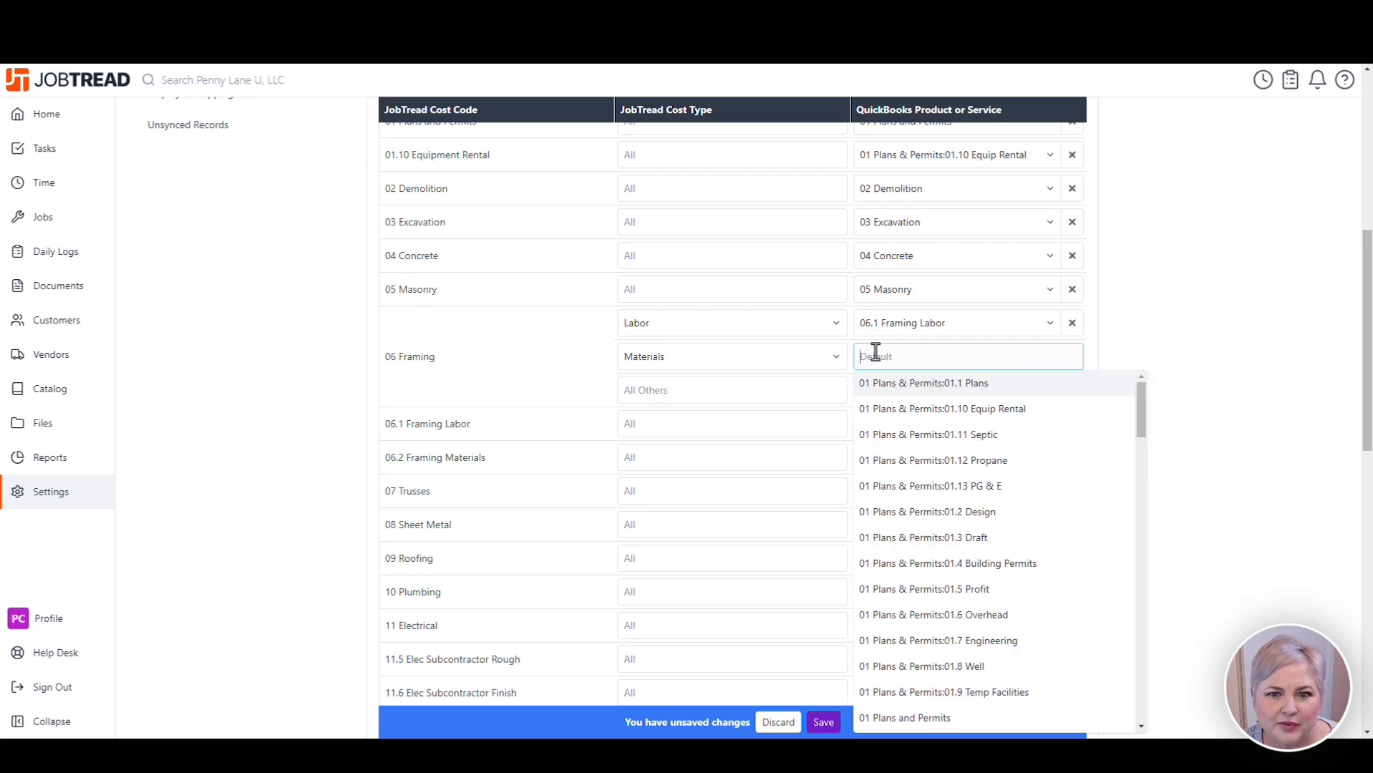
scroll("down", 3)
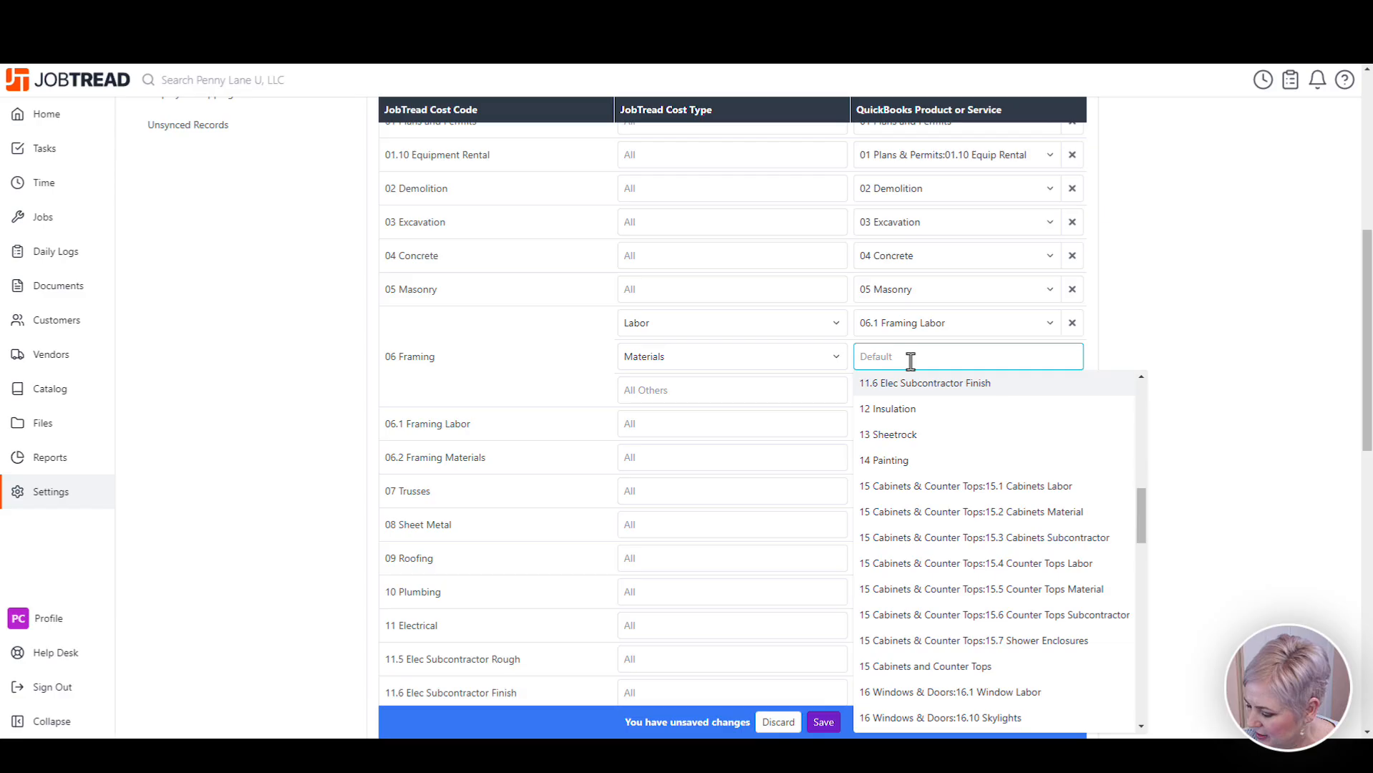
type("06.")
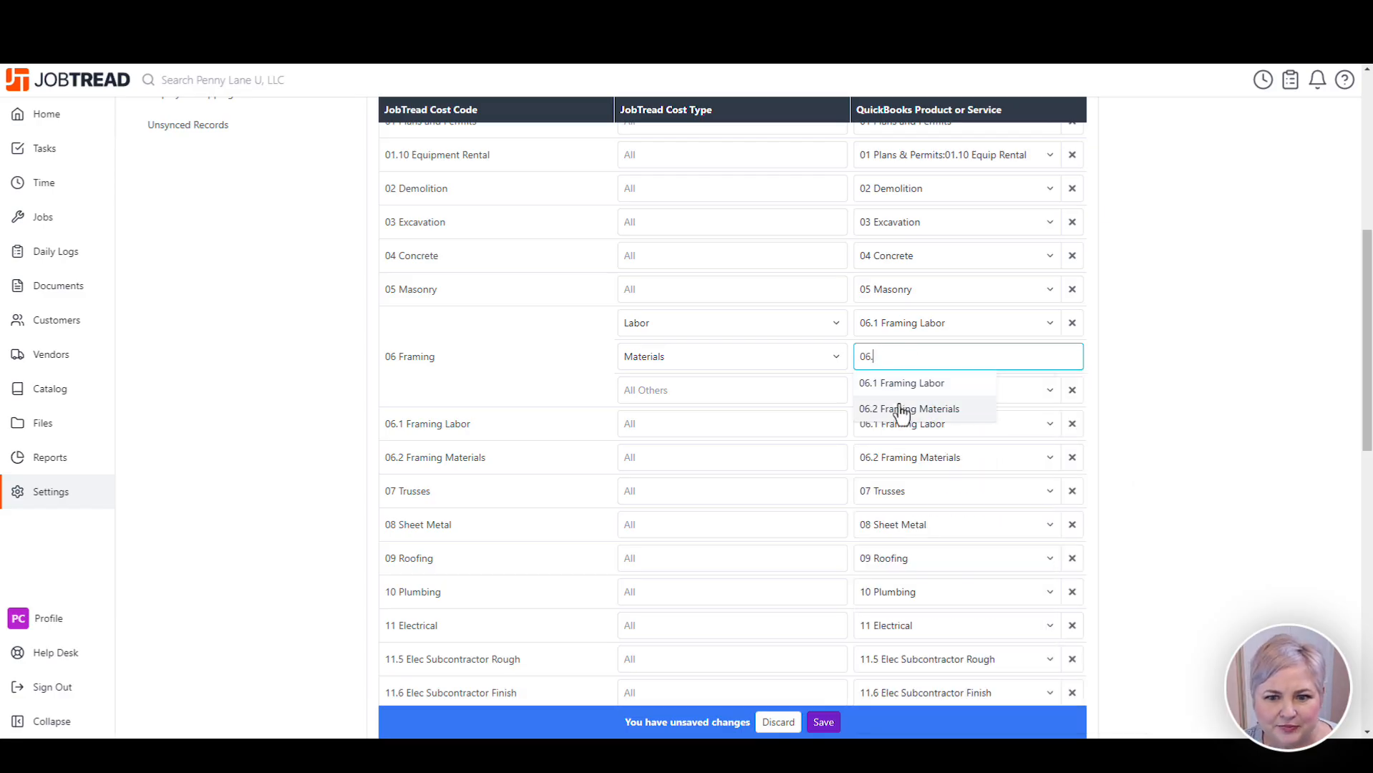
scroll("down", 3)
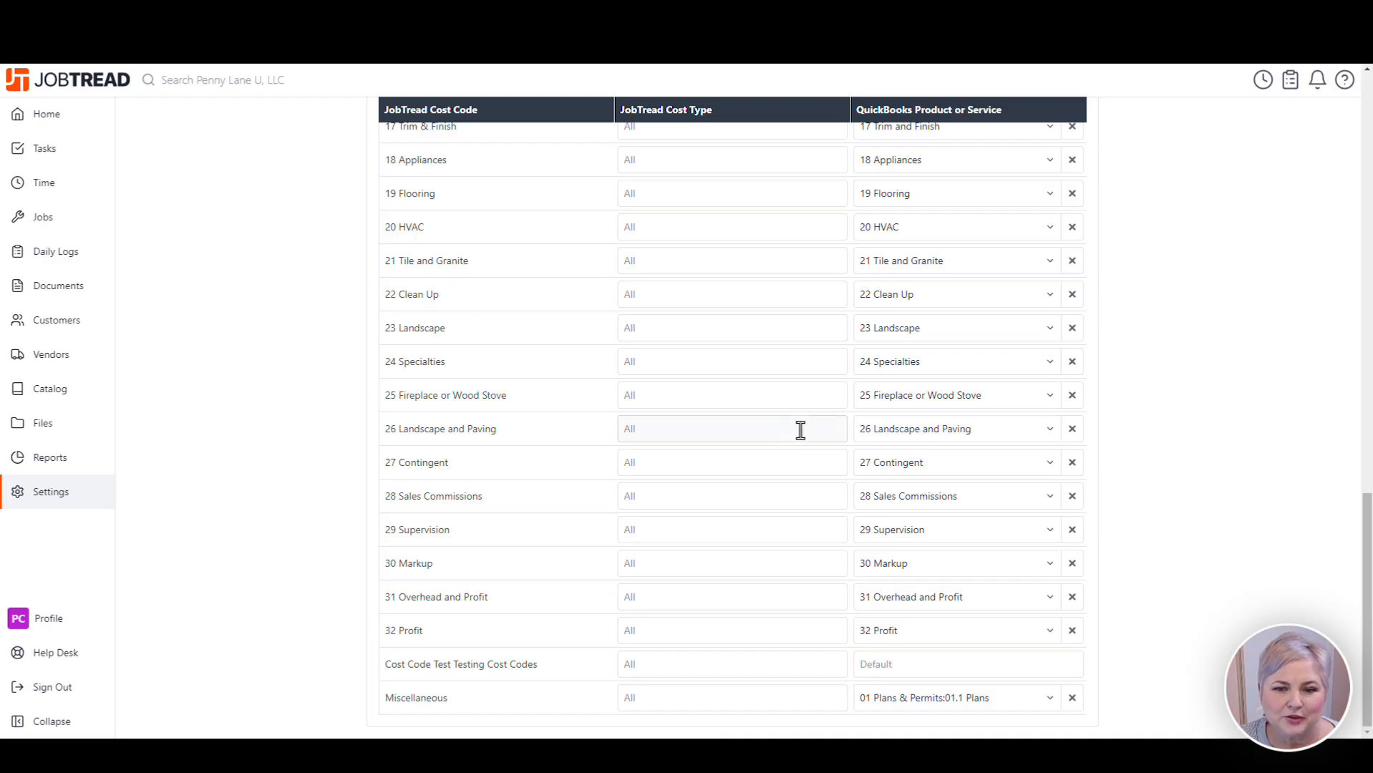
mouse_move(963, 429)
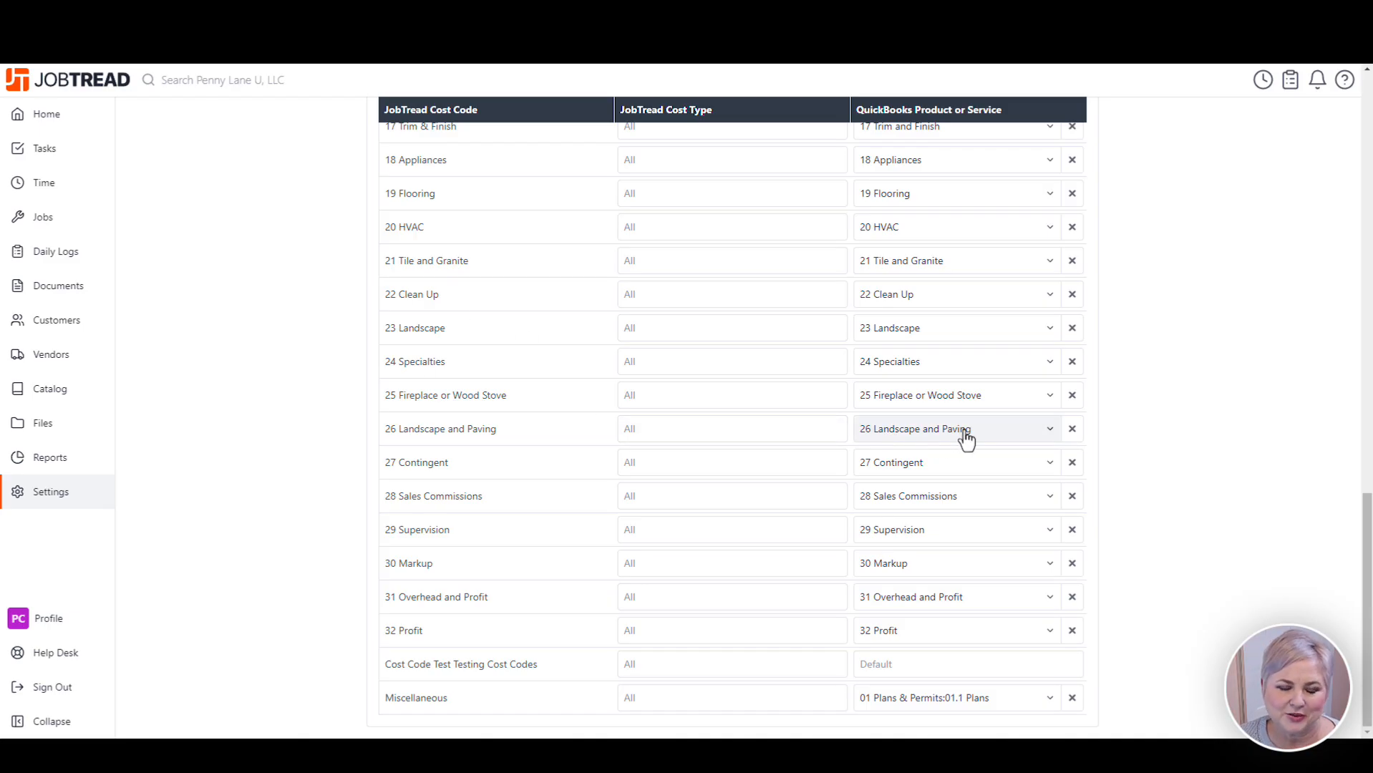
mouse_move(954, 503)
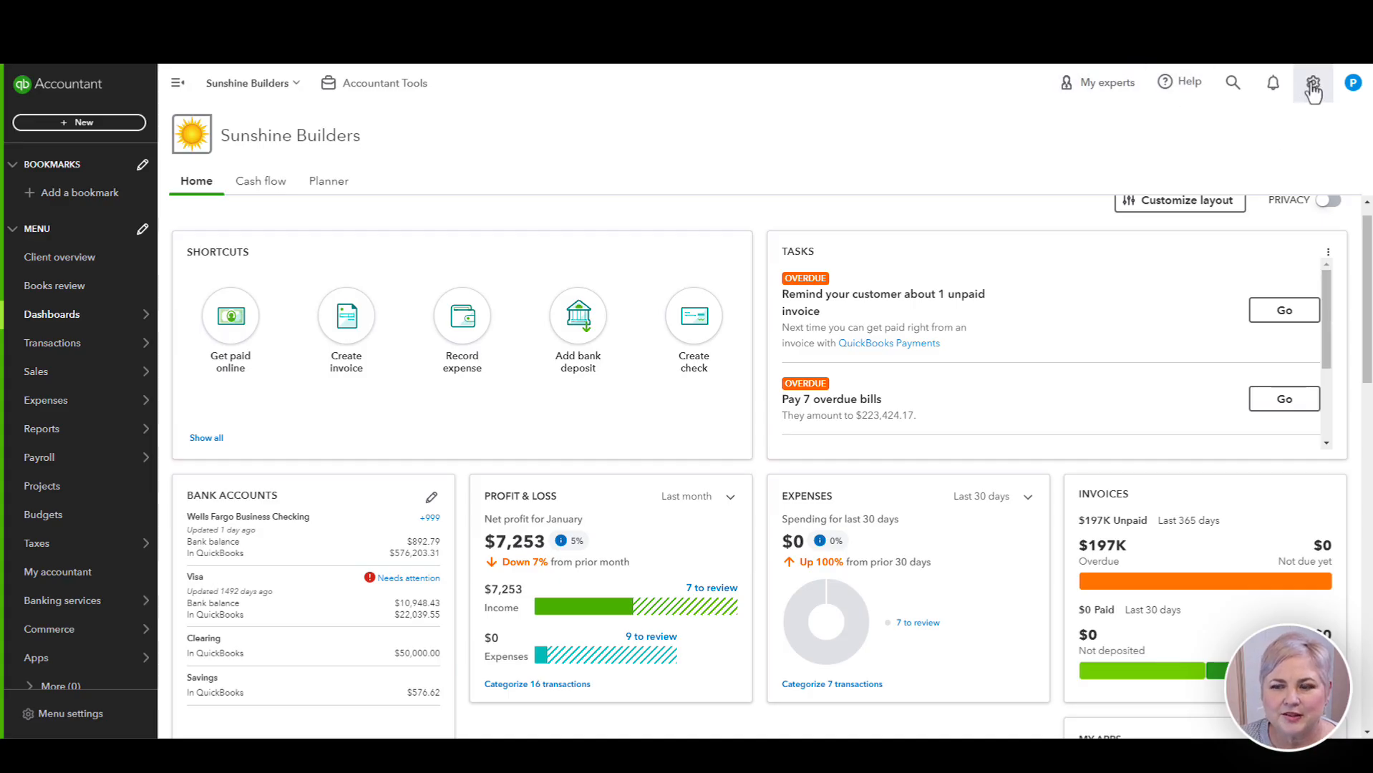
- Open QuickBooks Products and services from the gear menu and scroll to the framing items
left_click(1313, 82)
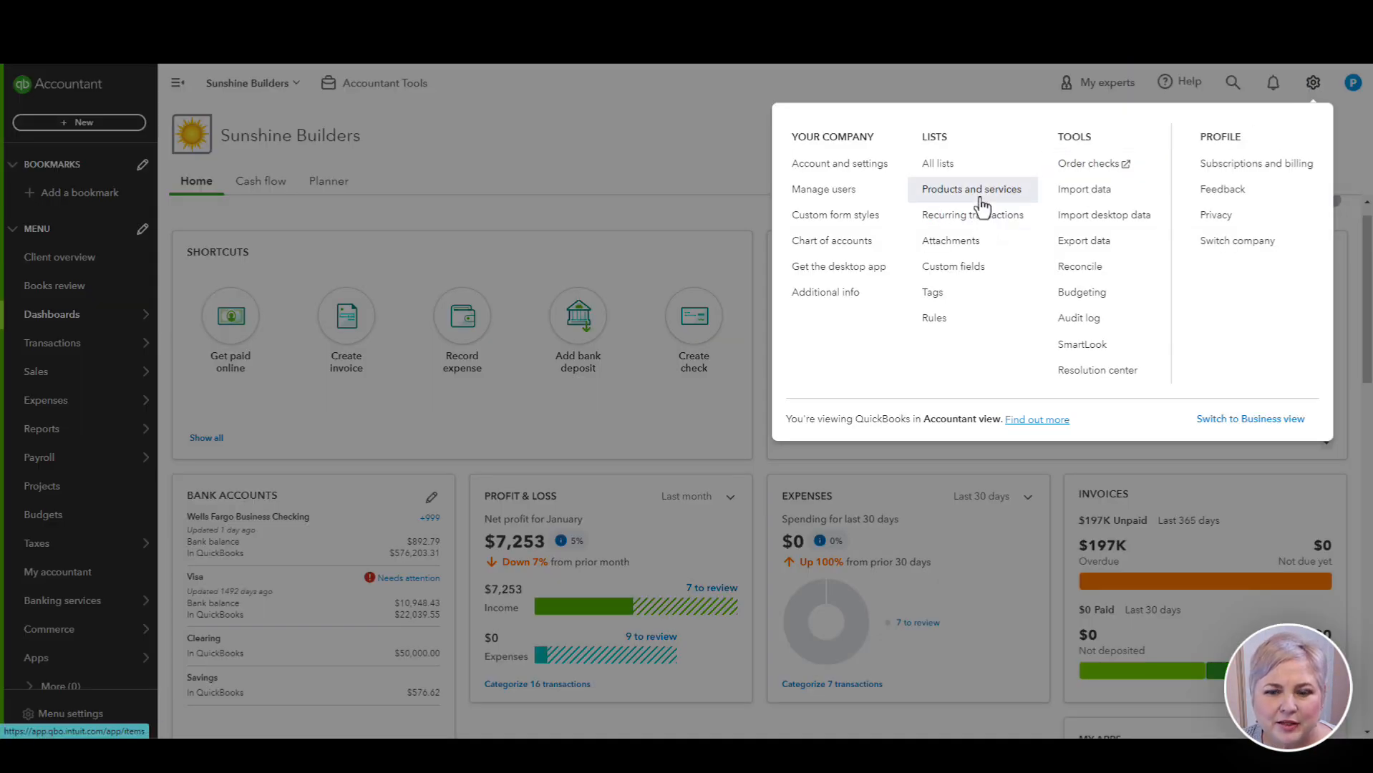
left_click(971, 189)
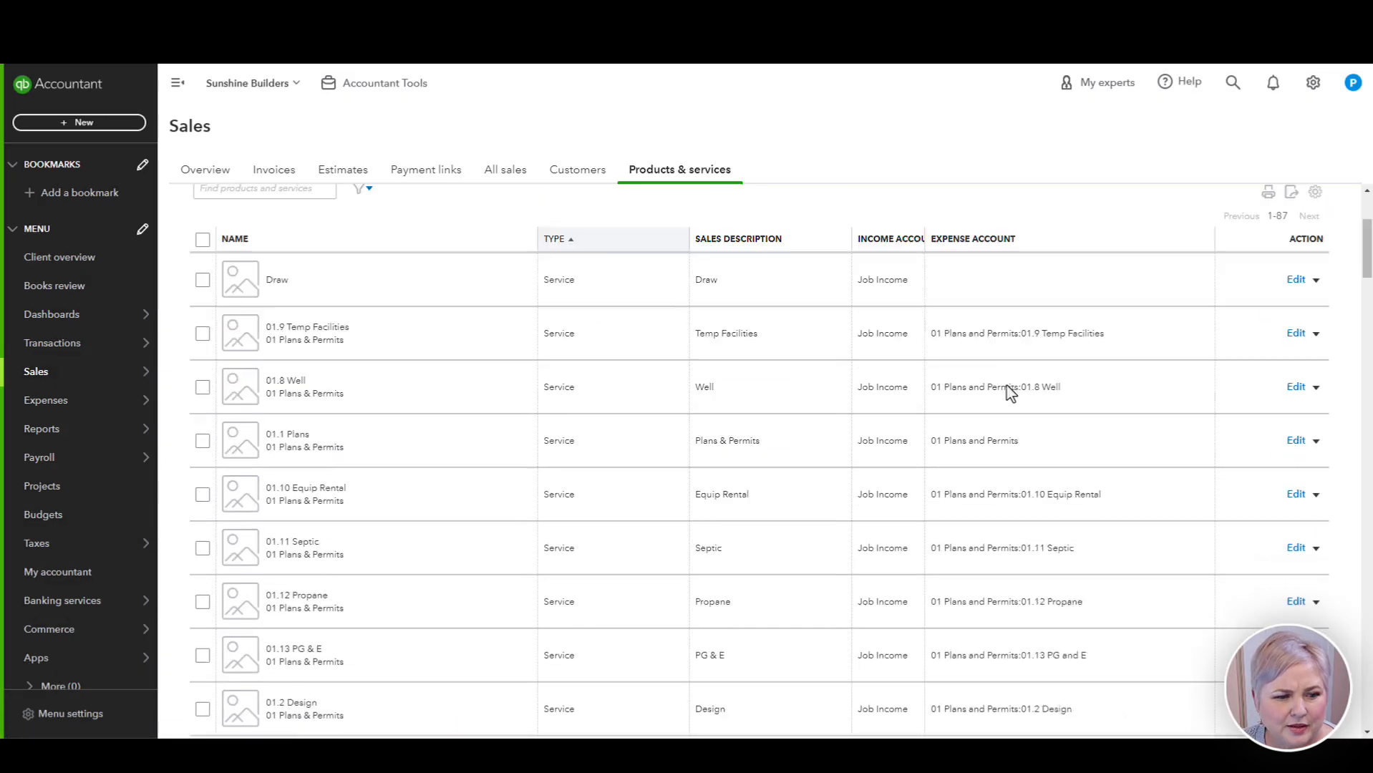
scroll("down", 3)
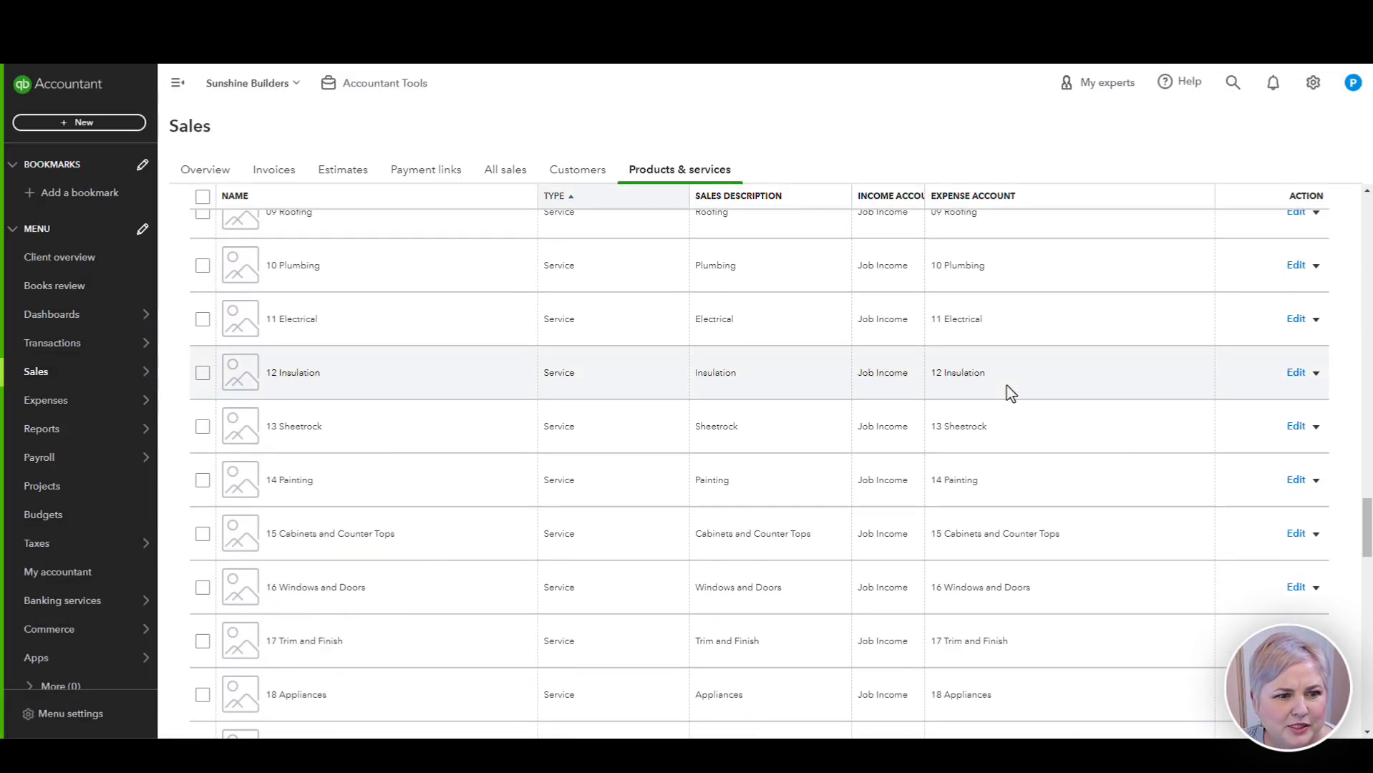
scroll("down", 3)
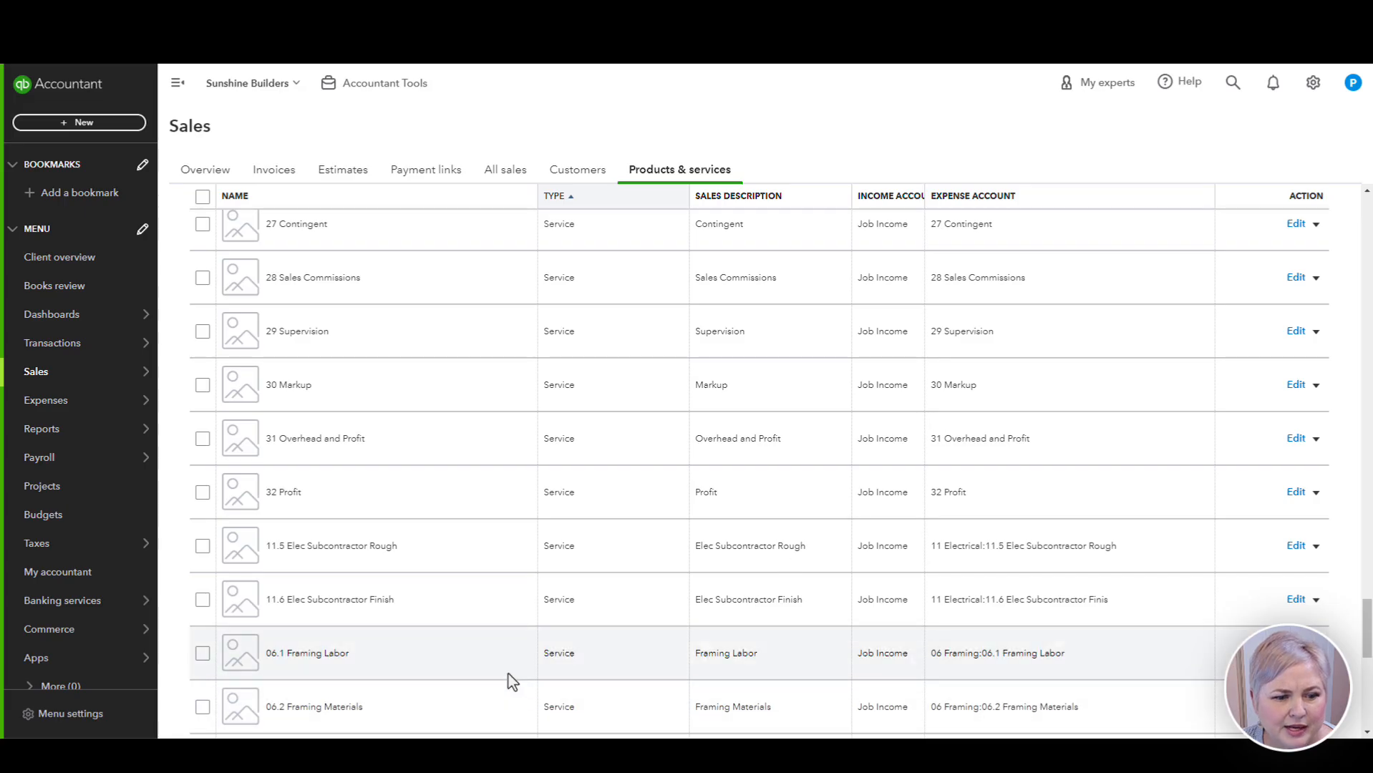
mouse_move(1098, 684)
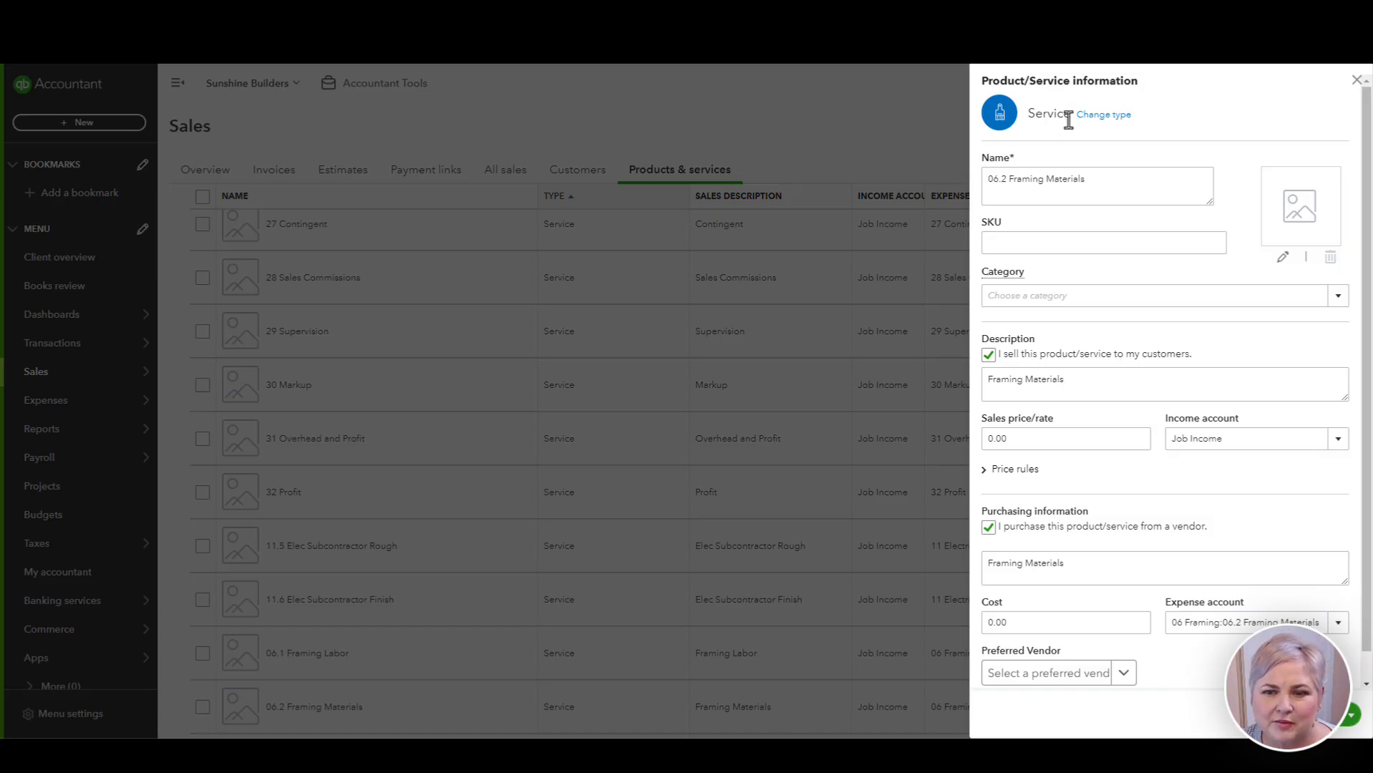
mouse_move(1186, 165)
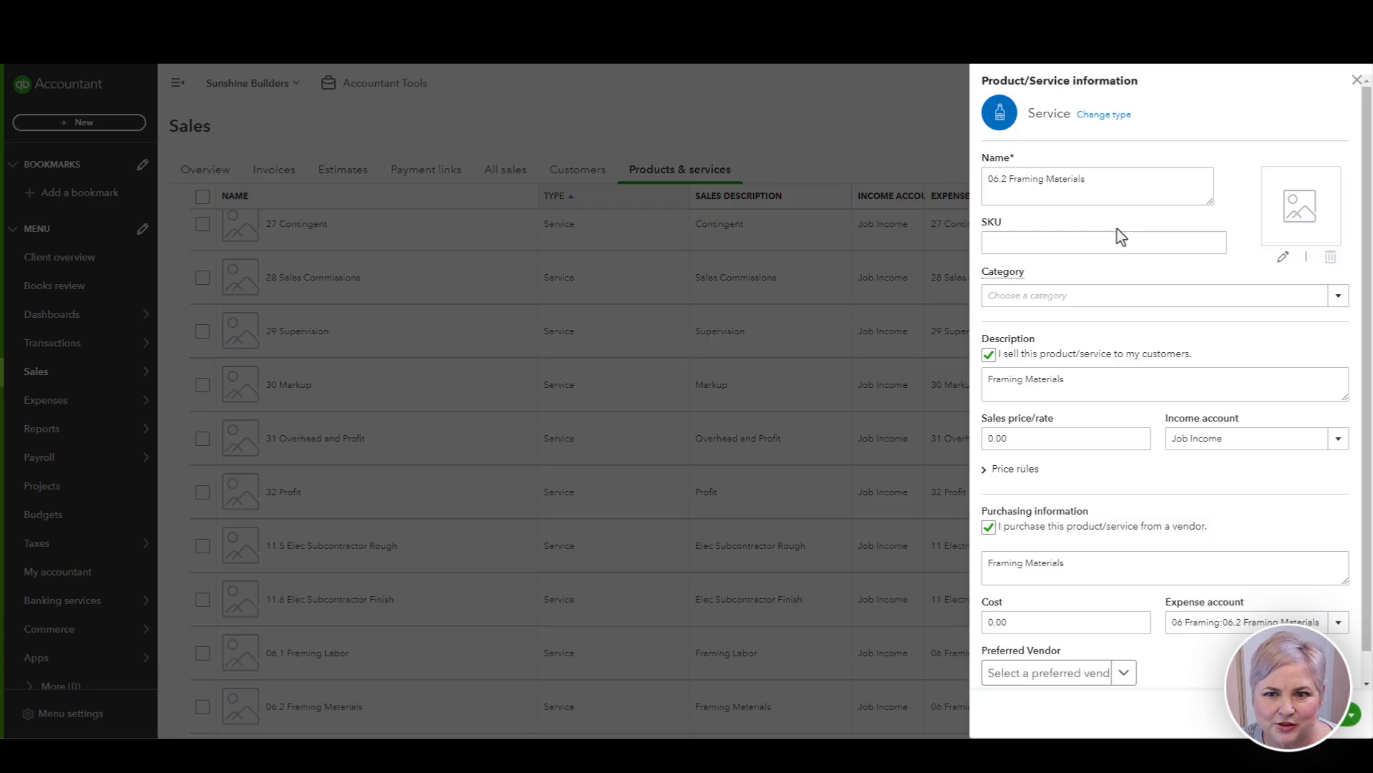
mouse_move(1090, 348)
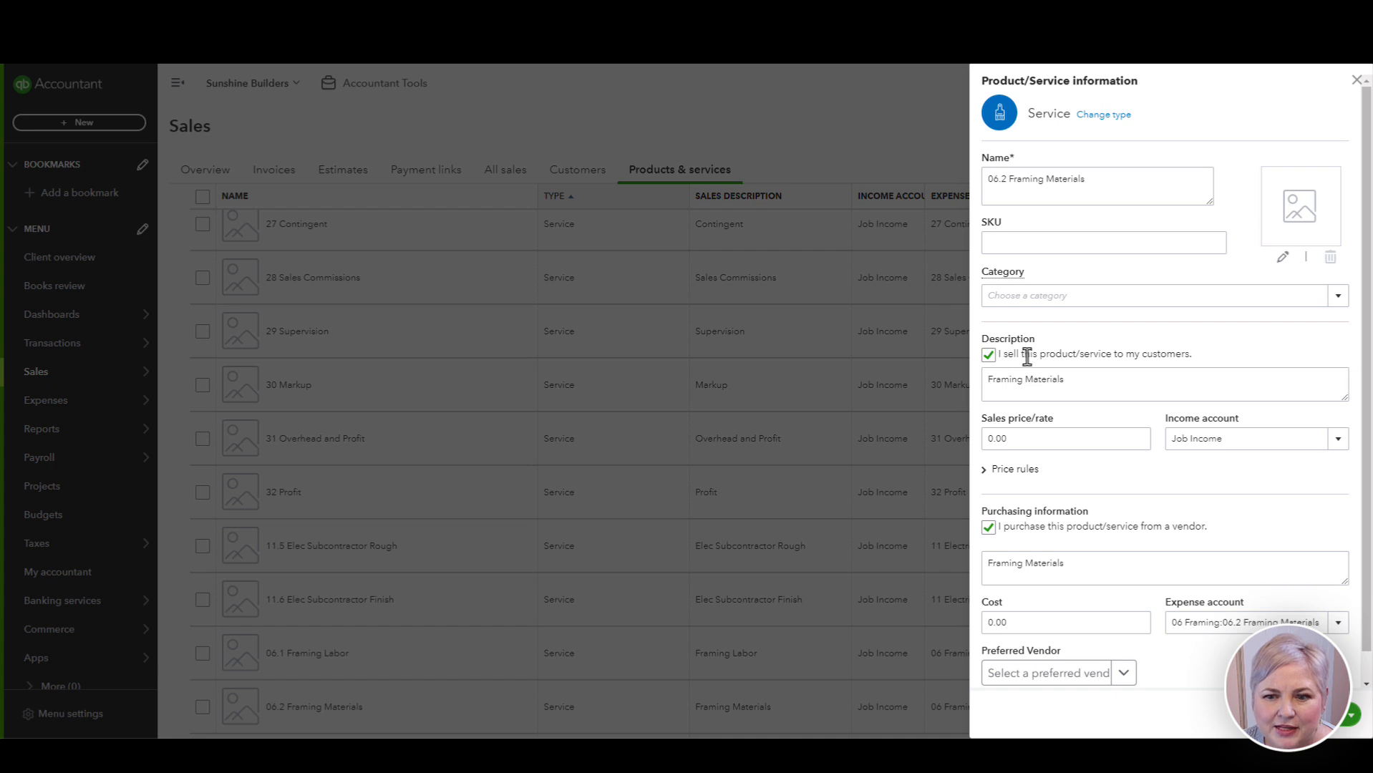
- Edit 06.2 Framing Materials, keeping expense account 06 Framing:06.2 Framing Materials
left_click(1138, 384)
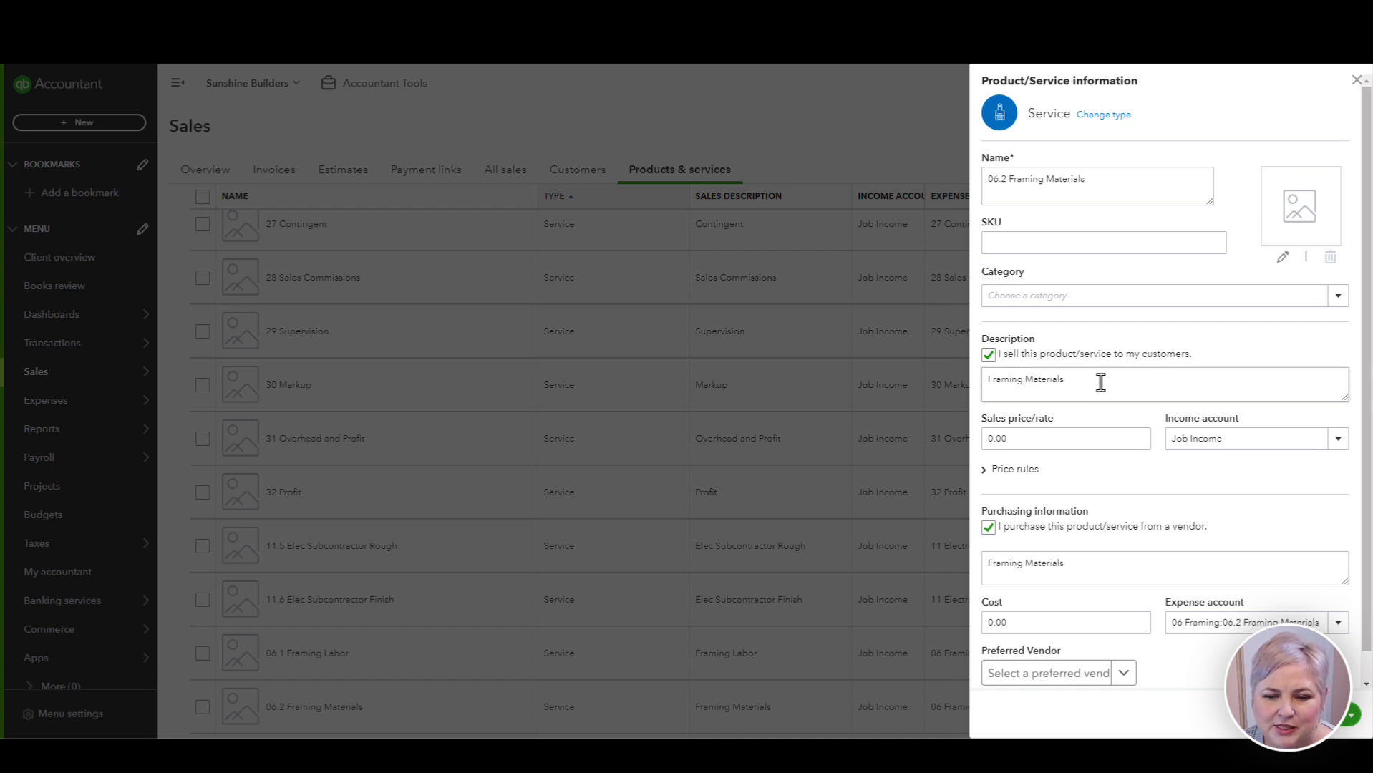
left_click(1138, 383)
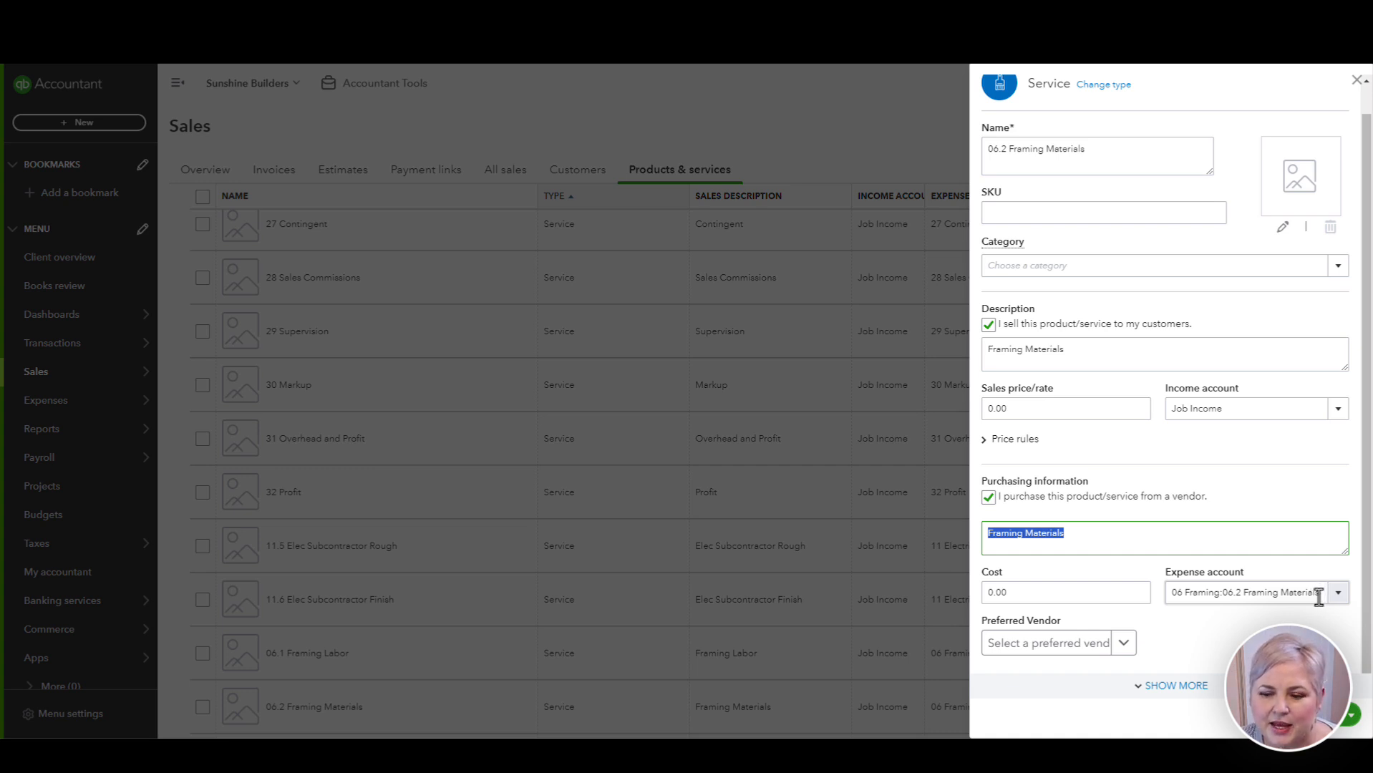
left_click(1337, 592)
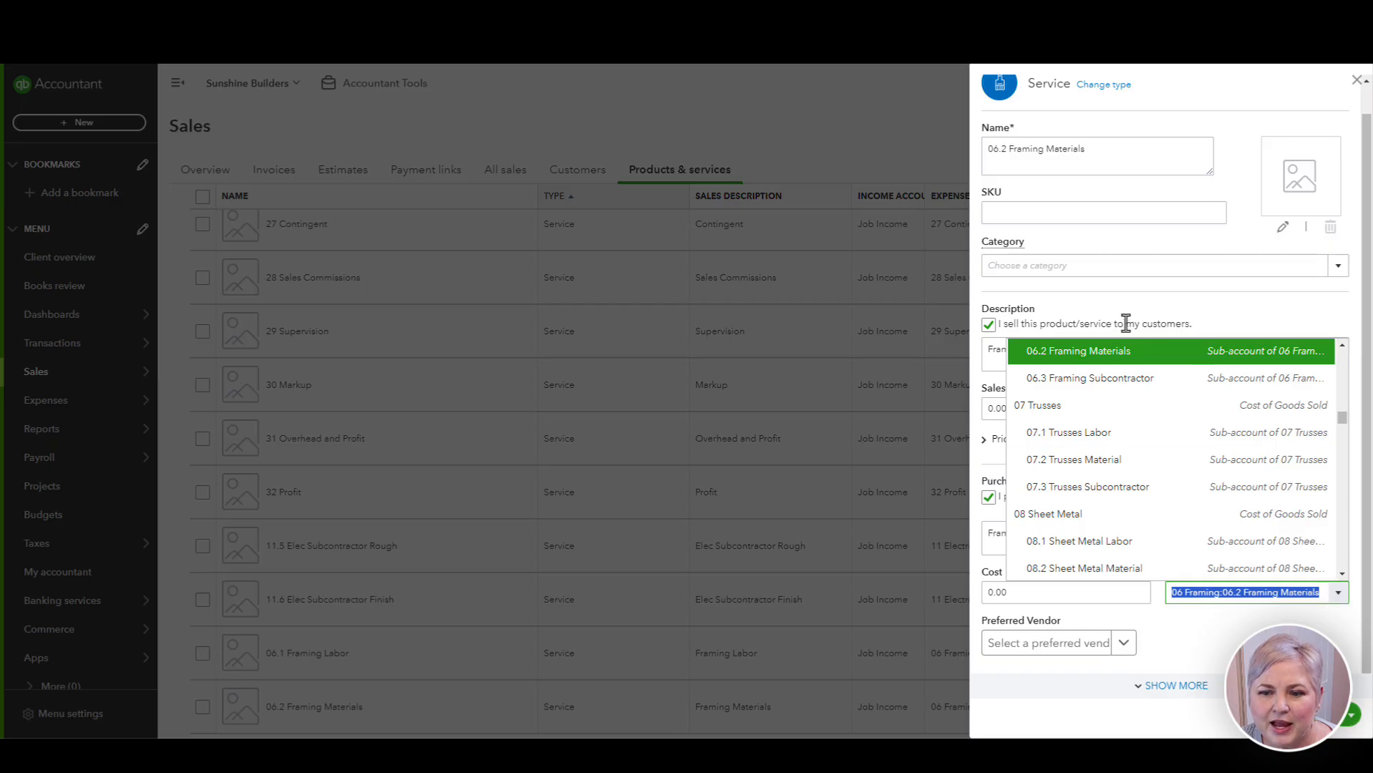
left_click(1077, 350)
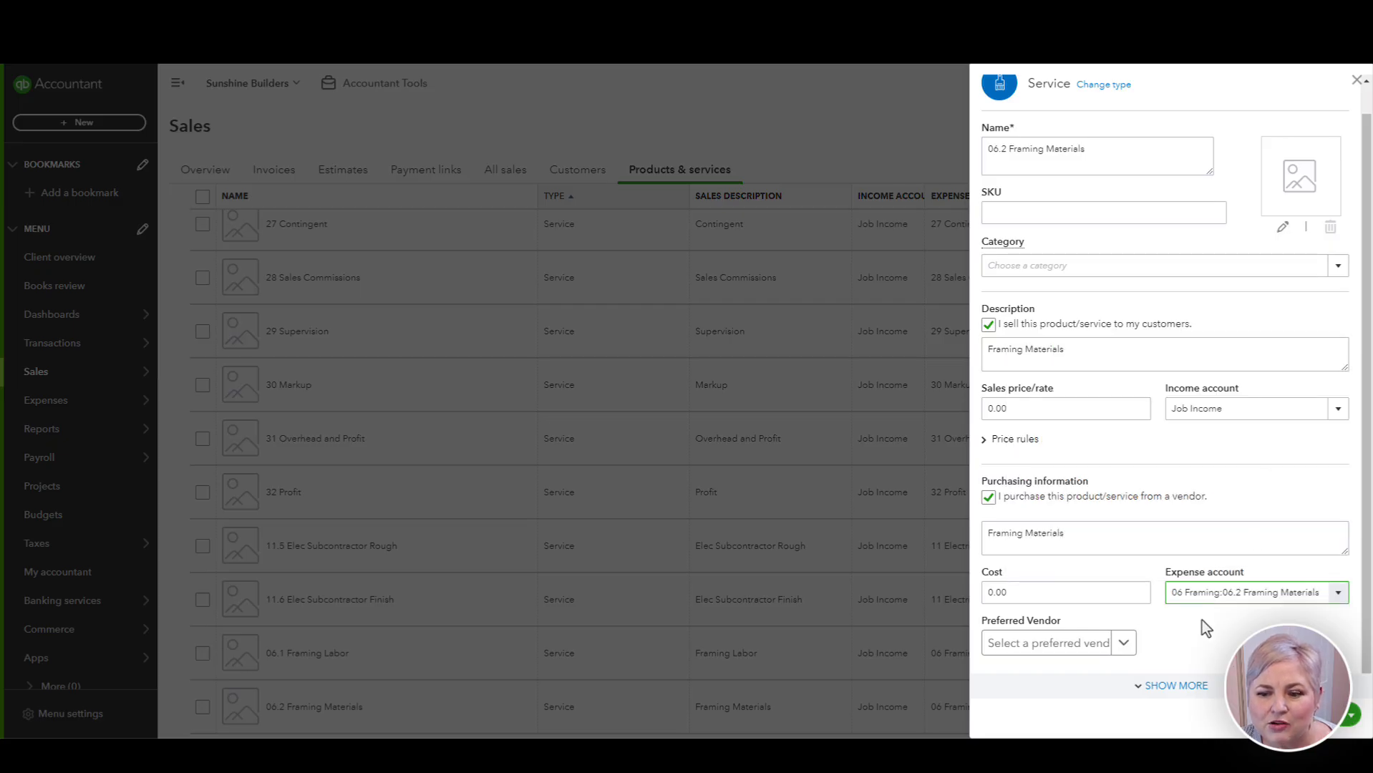
left_click(1251, 592)
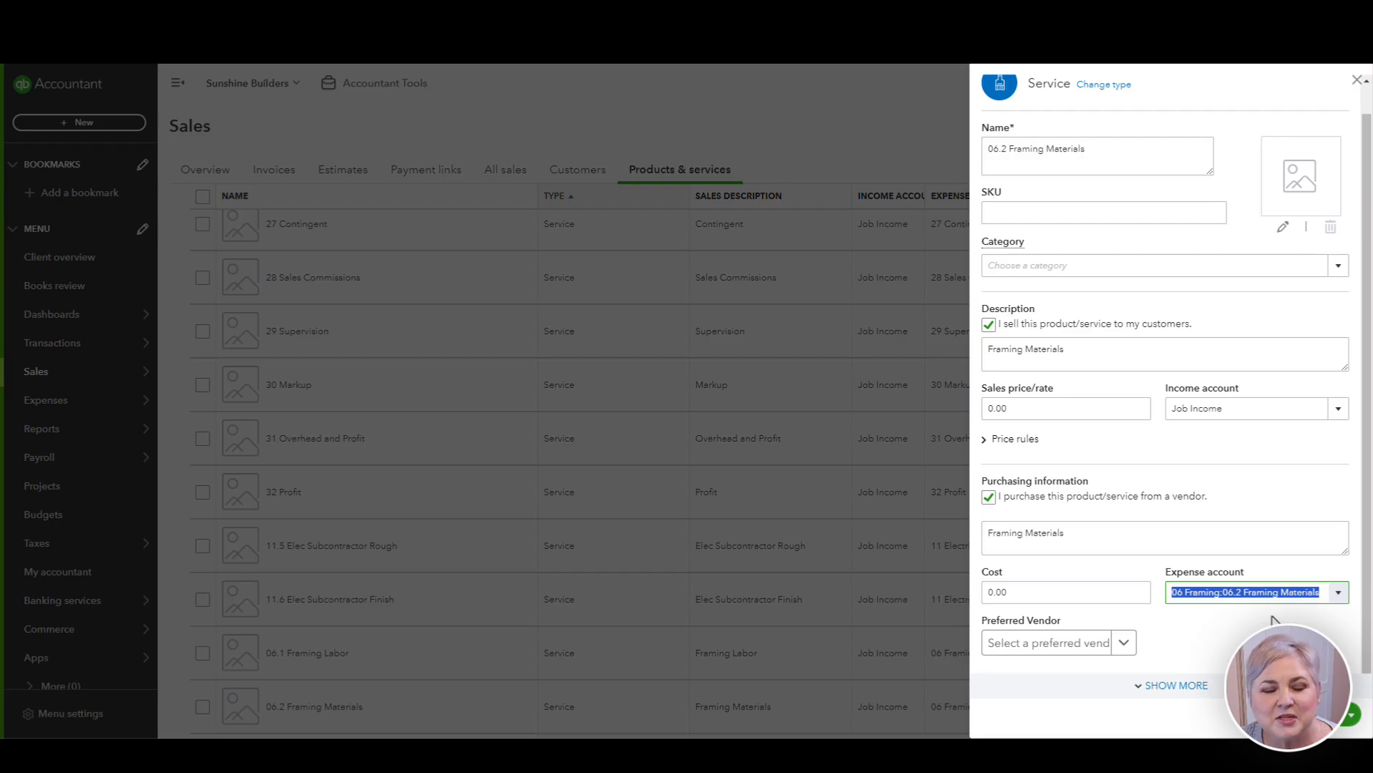
mouse_move(1262, 619)
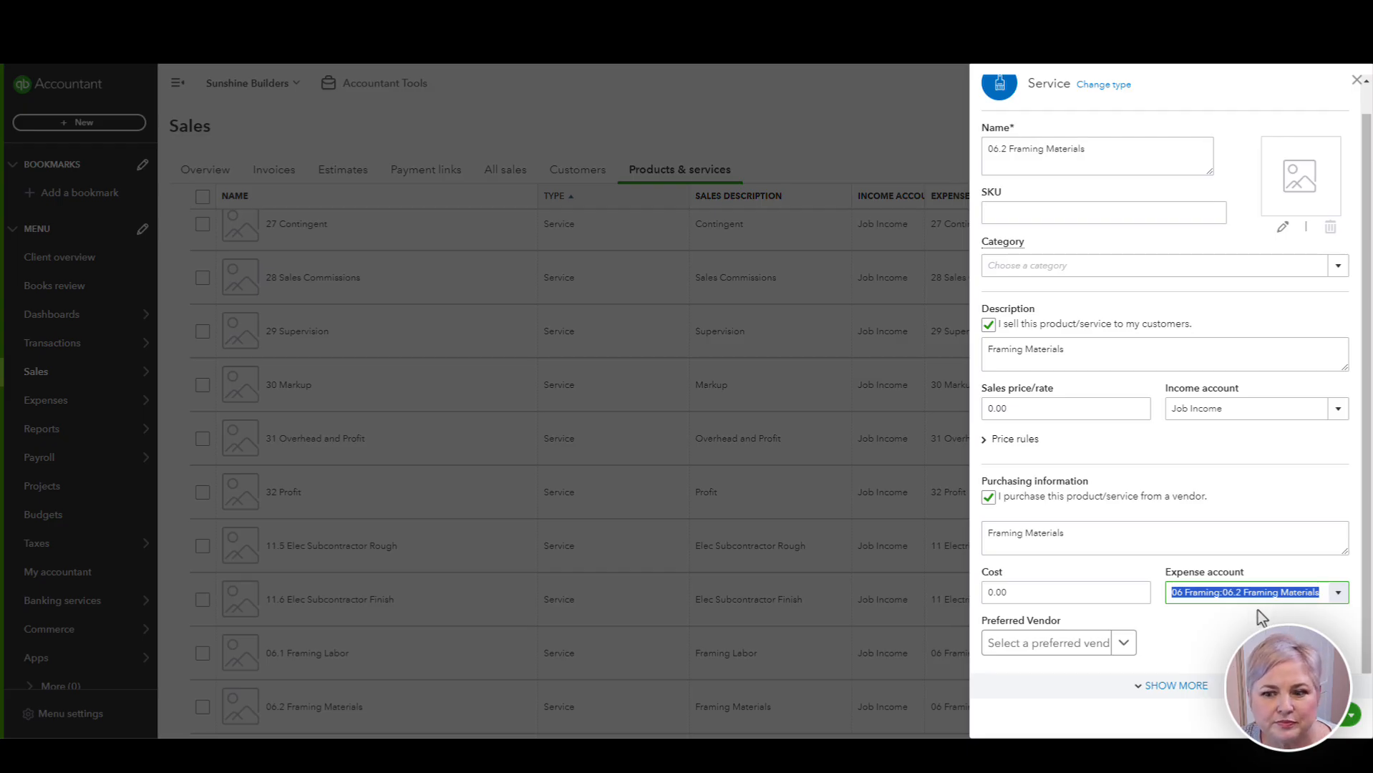